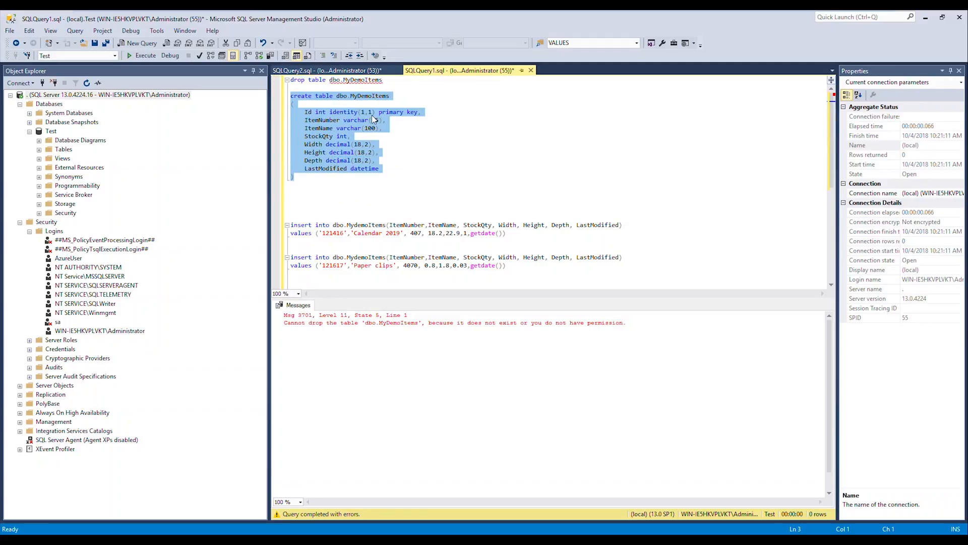
# Add a '[Desc] varchar(200),' column line after ItemName in the MyDemoItems create-table script.
pyautogui.click(386, 128)
pyautogui.write('De')
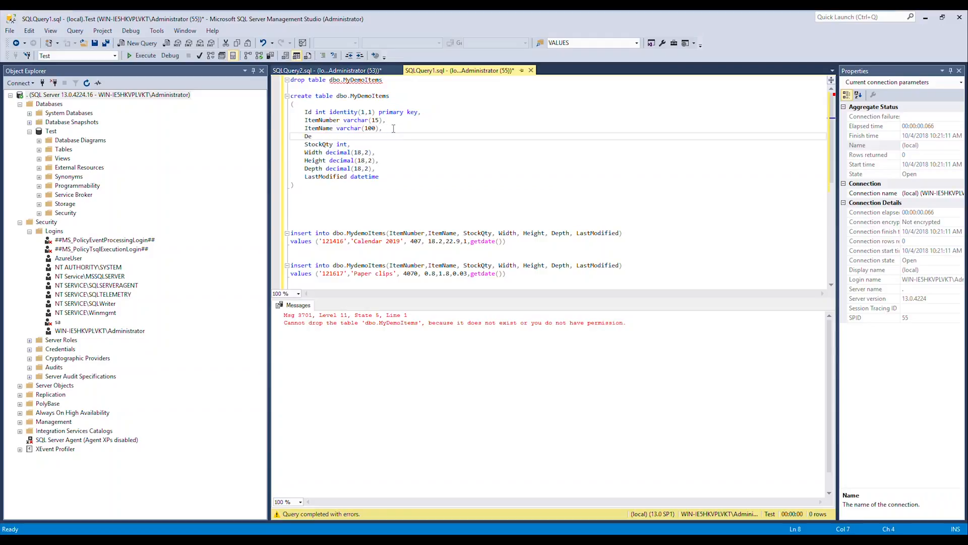
pyautogui.write('sc]')
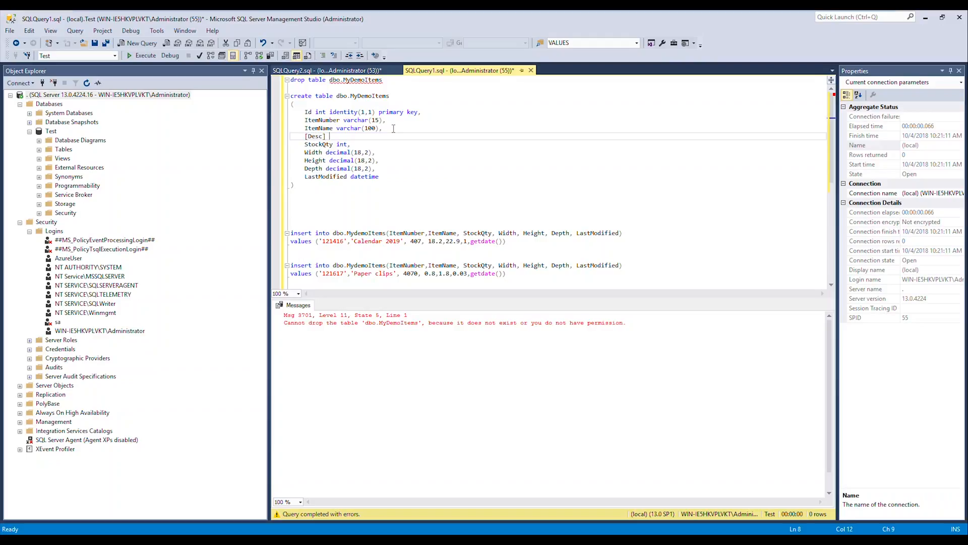
pyautogui.write('varchar(200),')
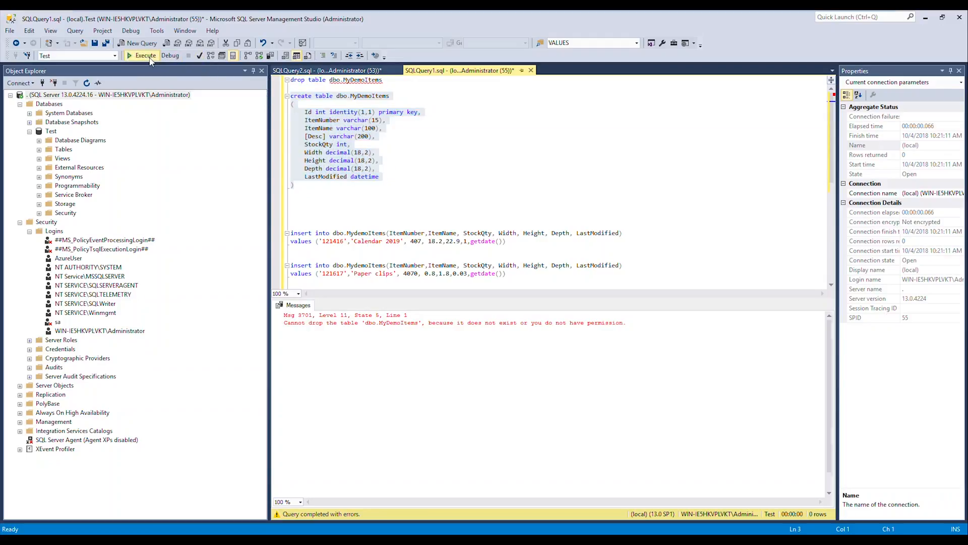
# Run the create-table script, then add [desc] with value 'Whatever' to both INSERT statements.
pyautogui.click(144, 56)
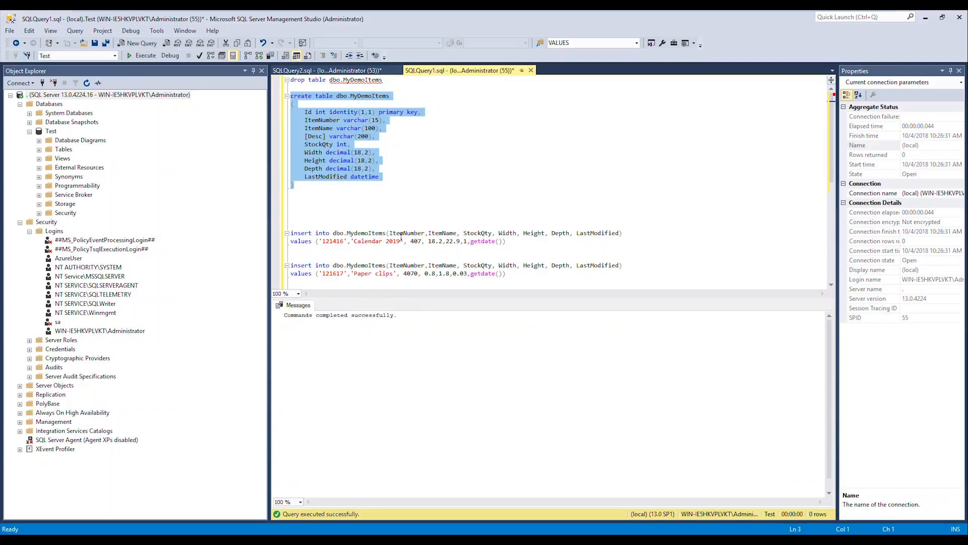
pyautogui.click(381, 253)
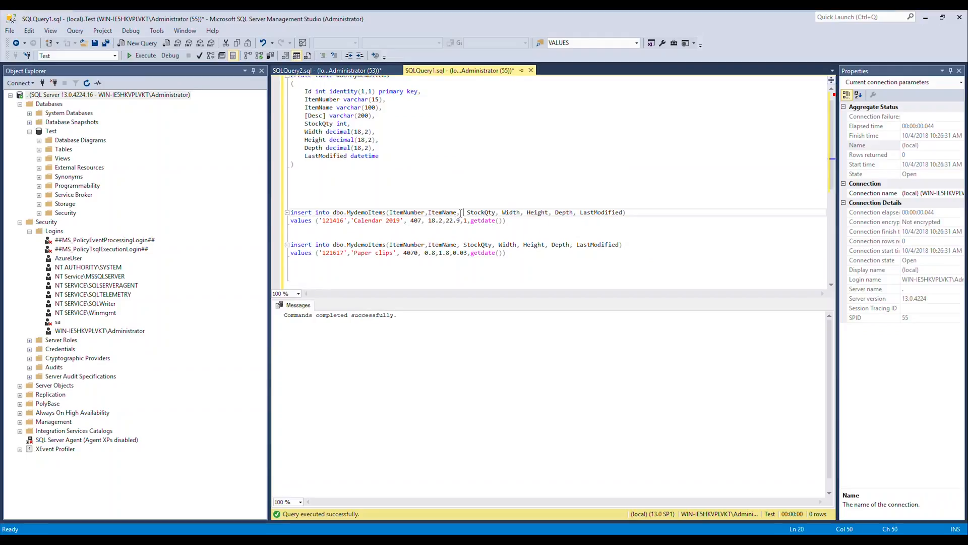
pyautogui.write('[desc')
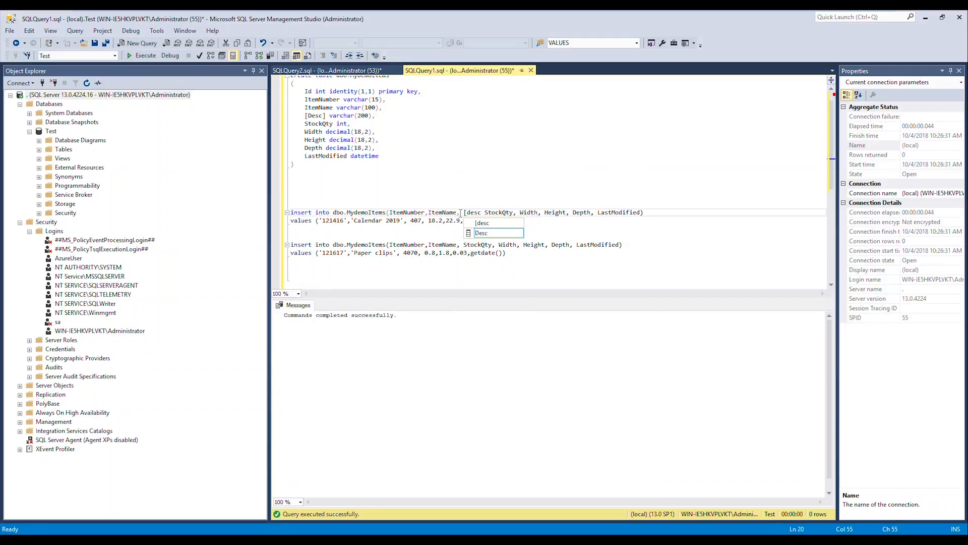
pyautogui.write('],')
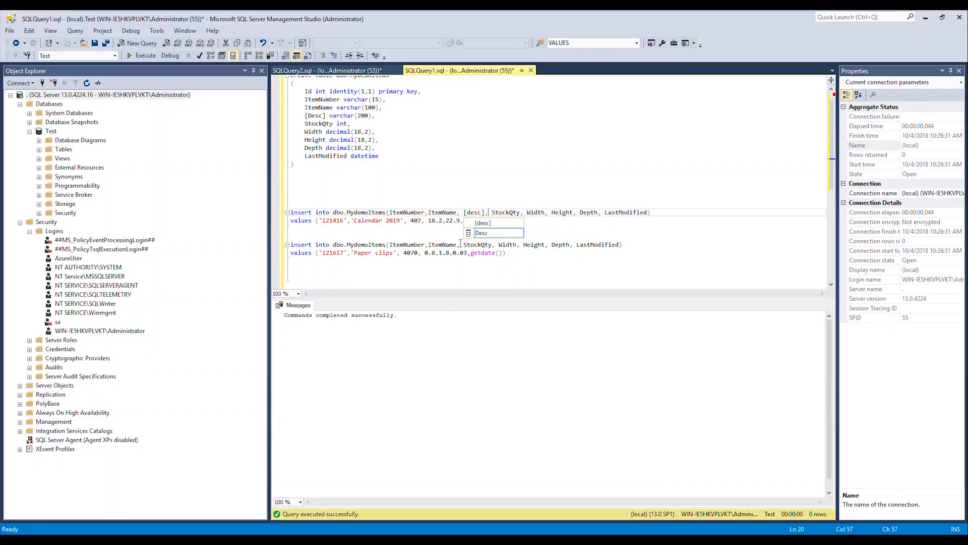
pyautogui.write('1,getdate())')
pyautogui.click(456, 244)
pyautogui.write('[desc], ')
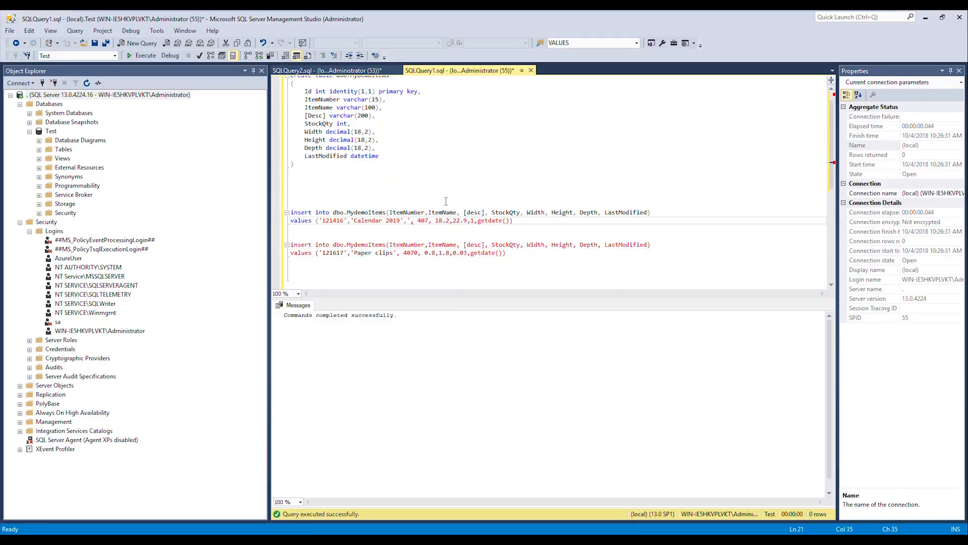
pyautogui.write('Whatever')
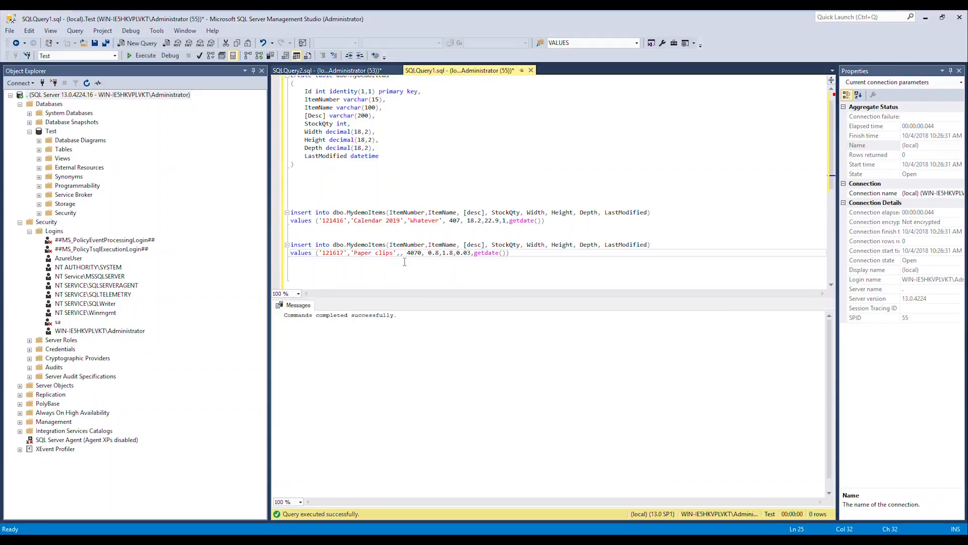
pyautogui.write("'Whatever'")
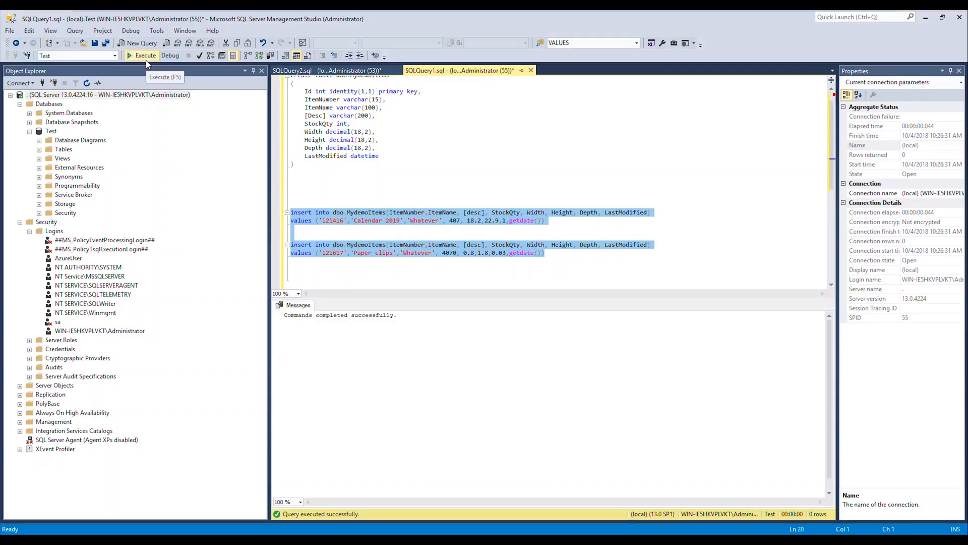
# Run the two INSERT statements and select the Test database in Object Explorer.
pyautogui.click(145, 54)
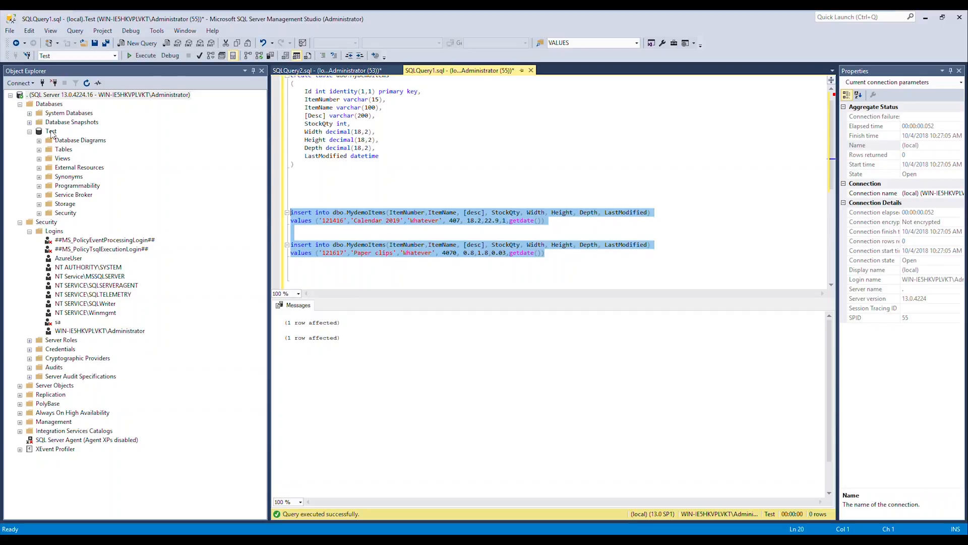
pyautogui.click(52, 131)
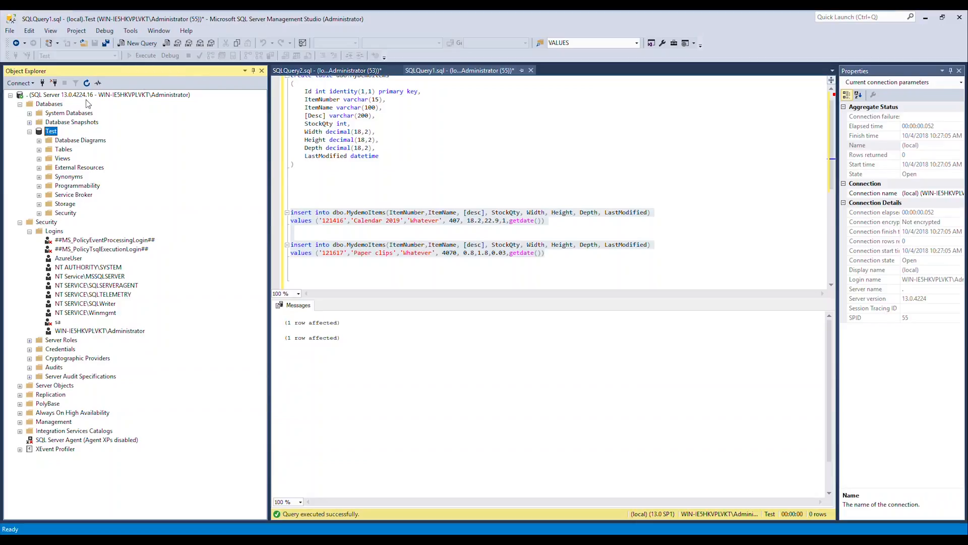
pyautogui.moveTo(115, 101)
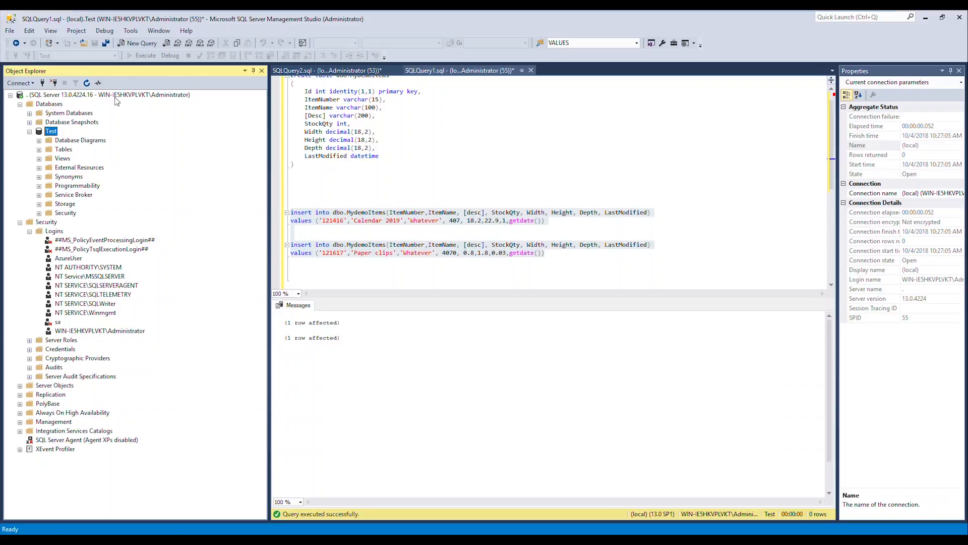
pyautogui.moveTo(117, 500)
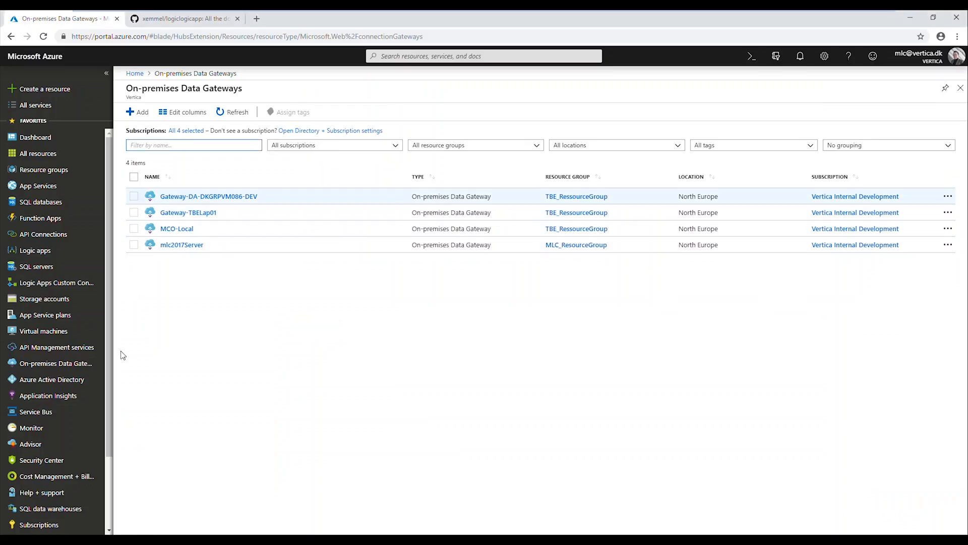
pyautogui.moveTo(339, 300)
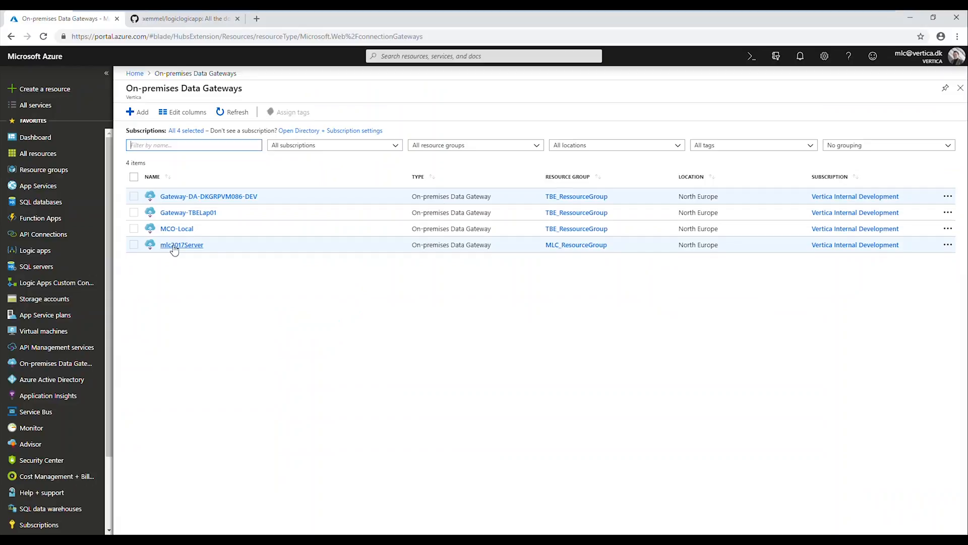
# Open the mlc2017Server gateway from the On-premises Data Gateways list.
pyautogui.click(182, 244)
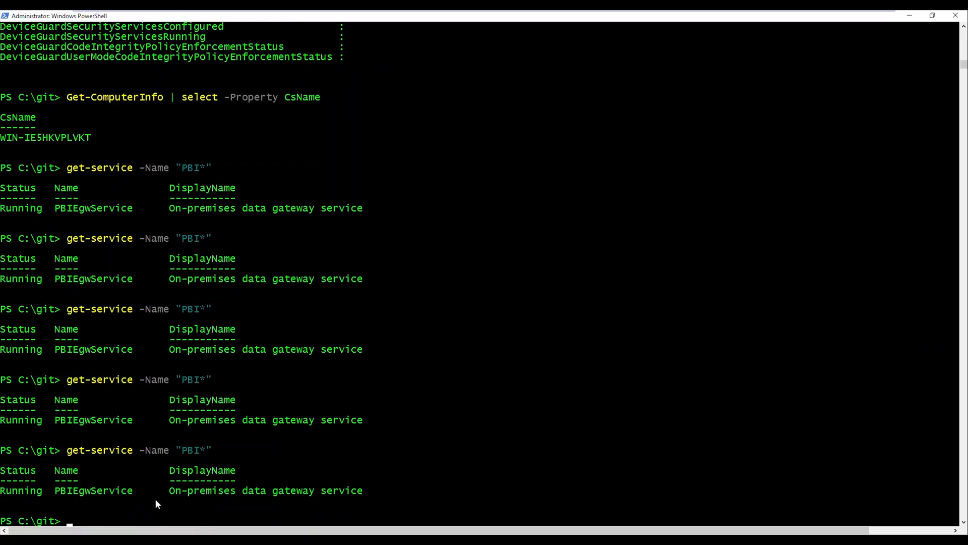
pyautogui.moveTo(113, 466)
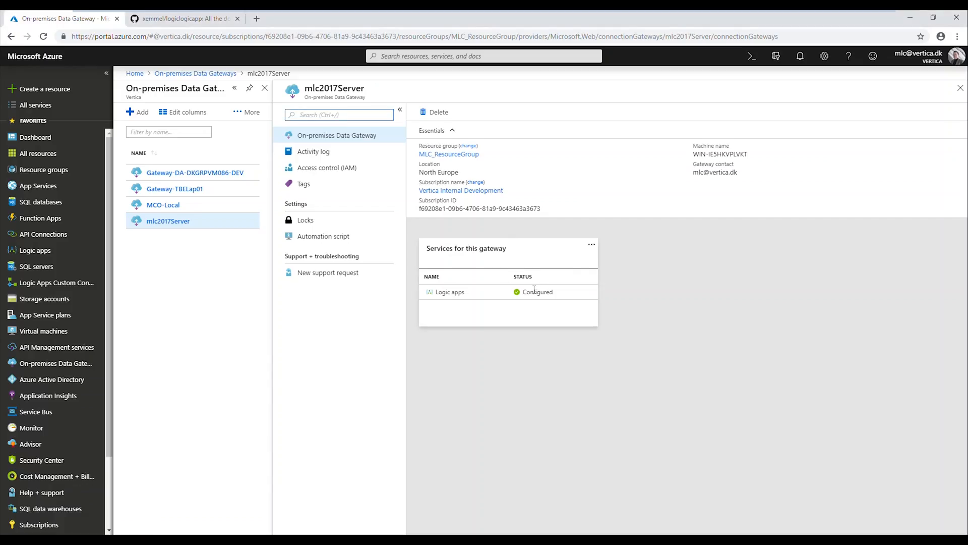
pyautogui.moveTo(47, 233)
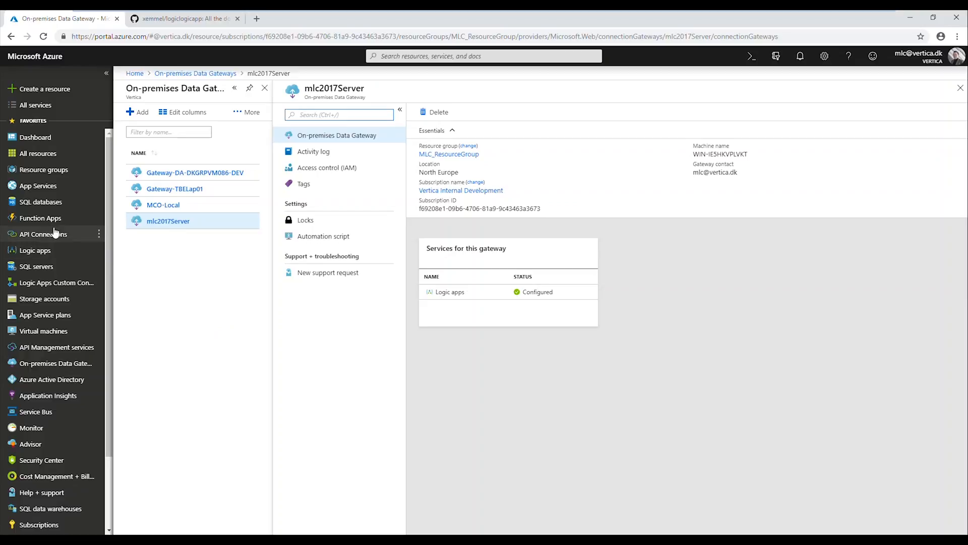
# Filter the API Connections list by name 'sql'.
pyautogui.click(44, 233)
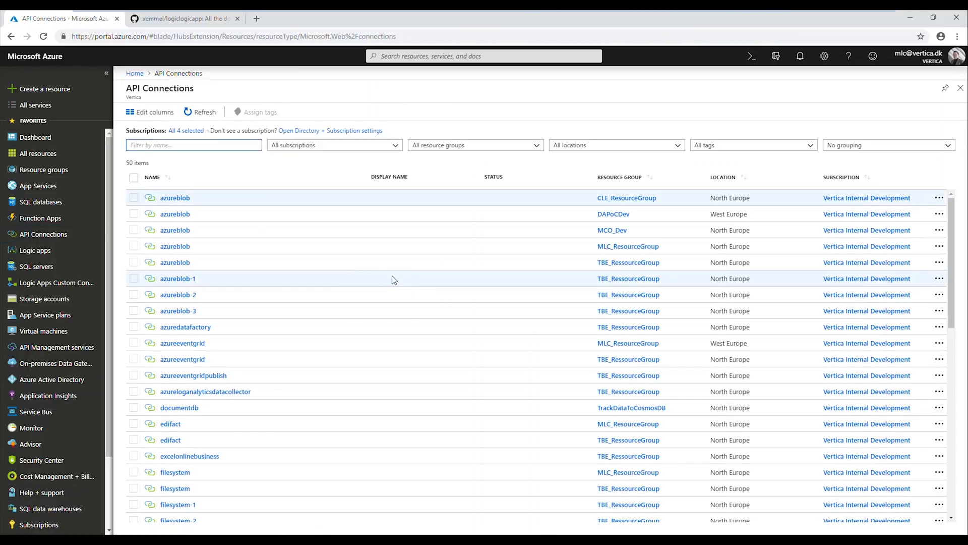
pyautogui.write('sql')
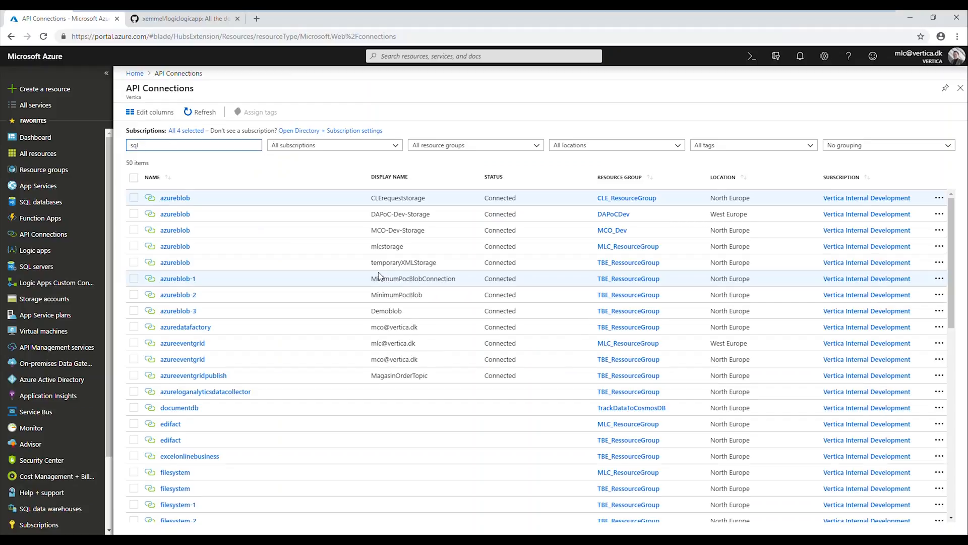
pyautogui.write('sql')
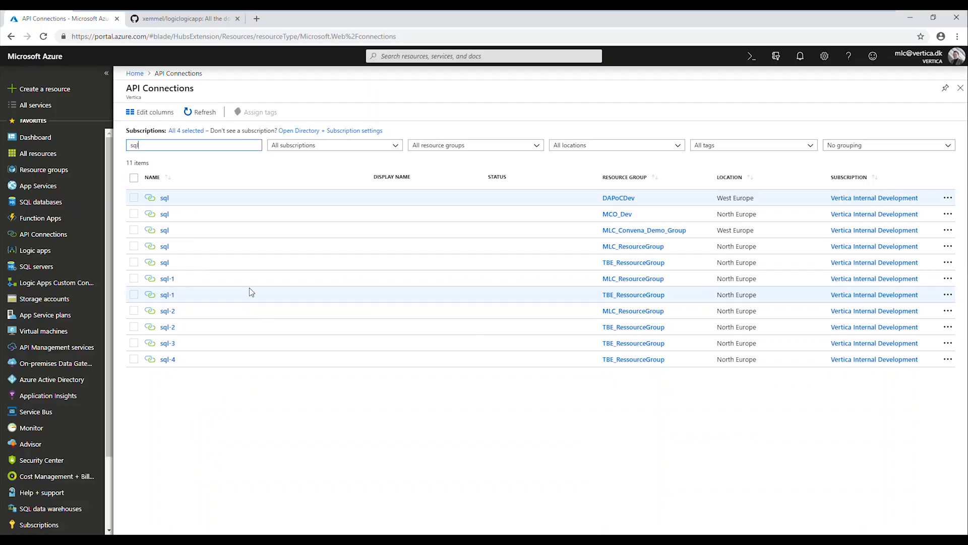
pyautogui.moveTo(166, 294)
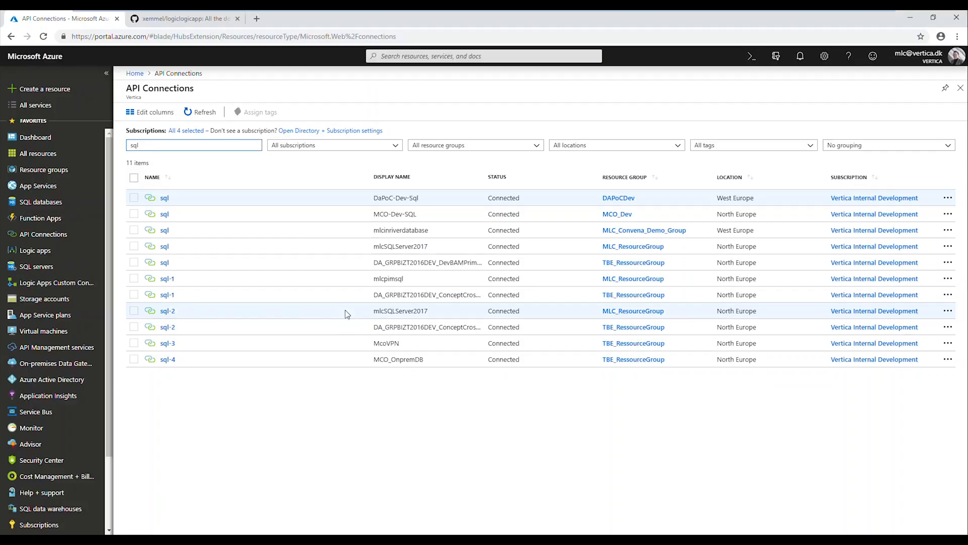
pyautogui.moveTo(192, 258)
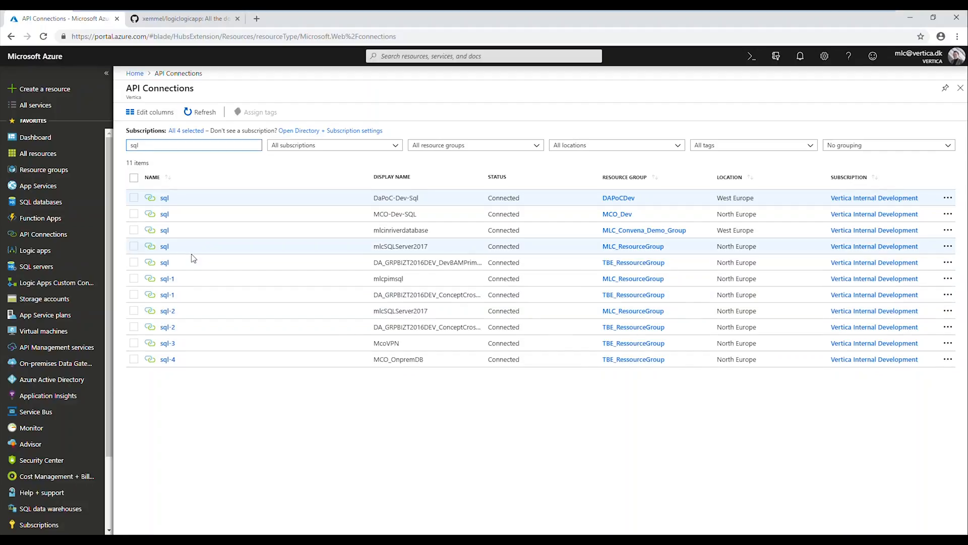
# Review the sql-2 connection's properties and settings, then go to the Logic apps list.
pyautogui.click(166, 311)
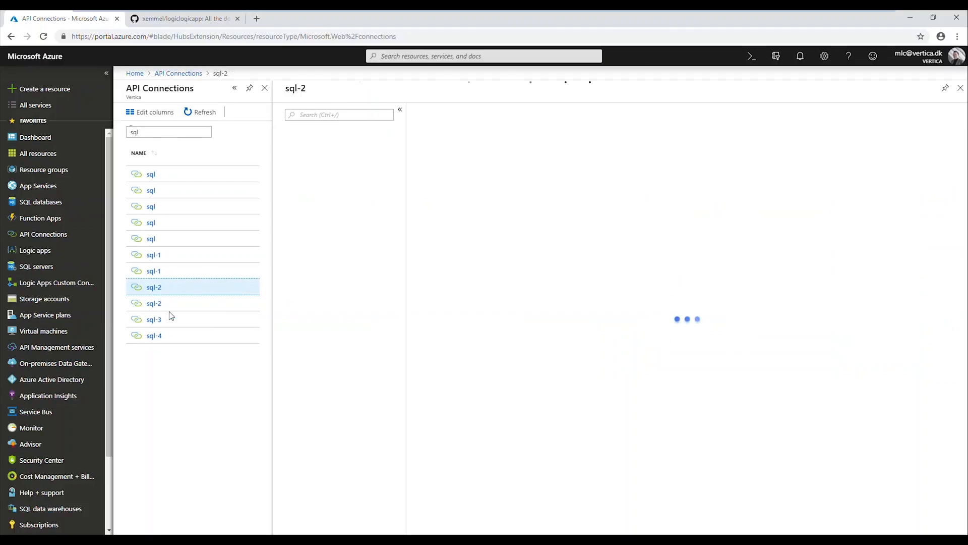
pyautogui.click(154, 287)
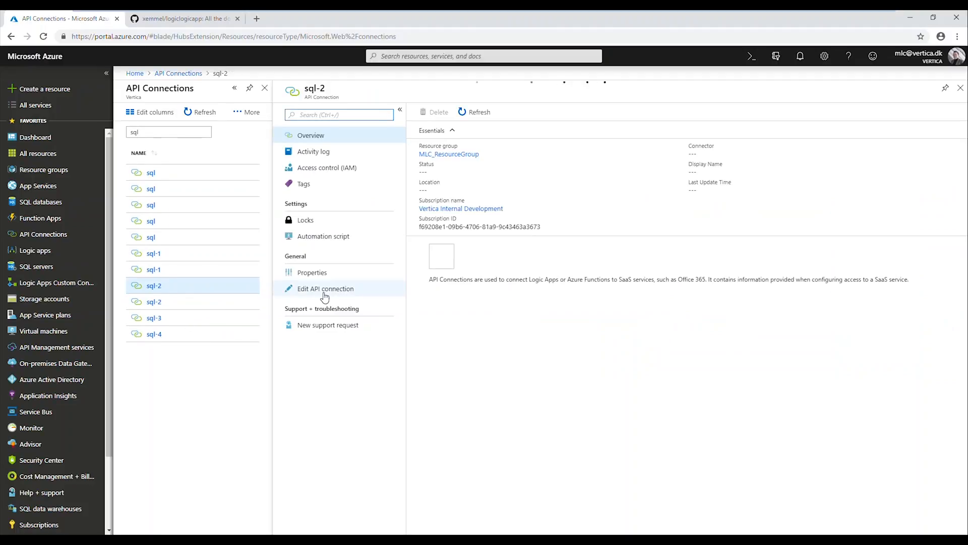
pyautogui.click(311, 272)
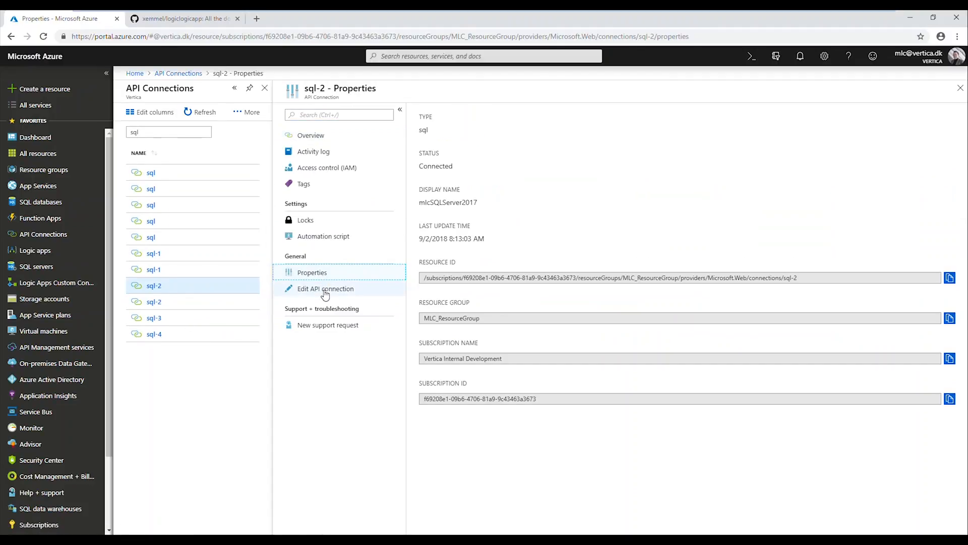
pyautogui.click(326, 288)
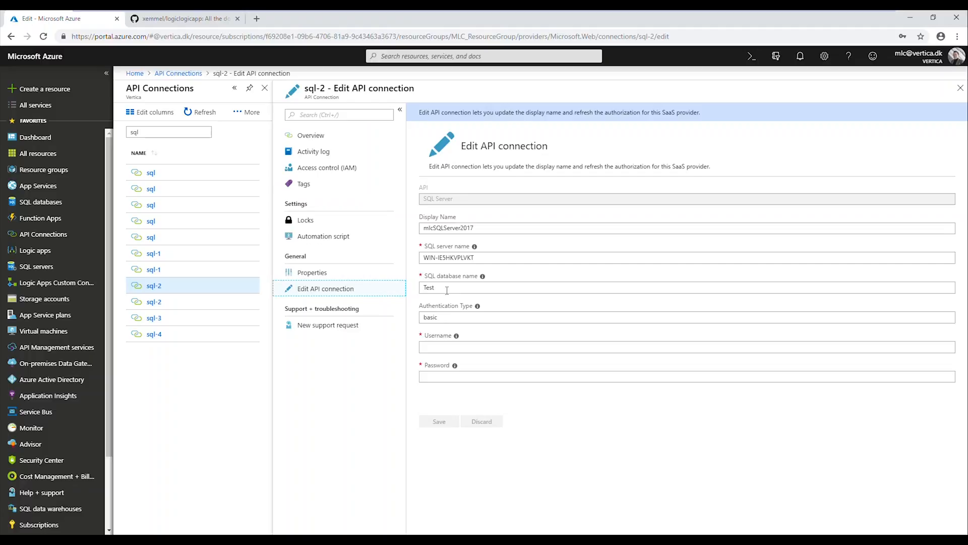
pyautogui.moveTo(90, 244)
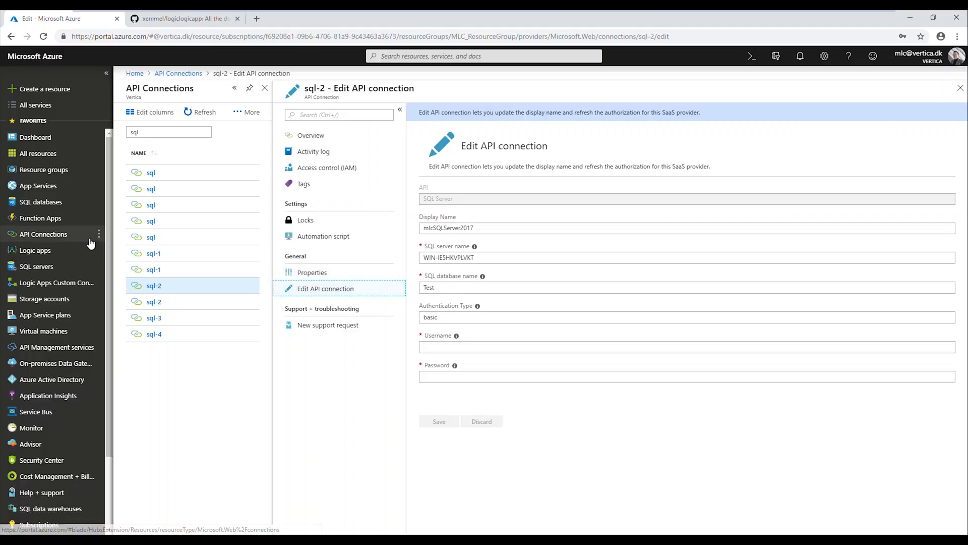
pyautogui.click(35, 250)
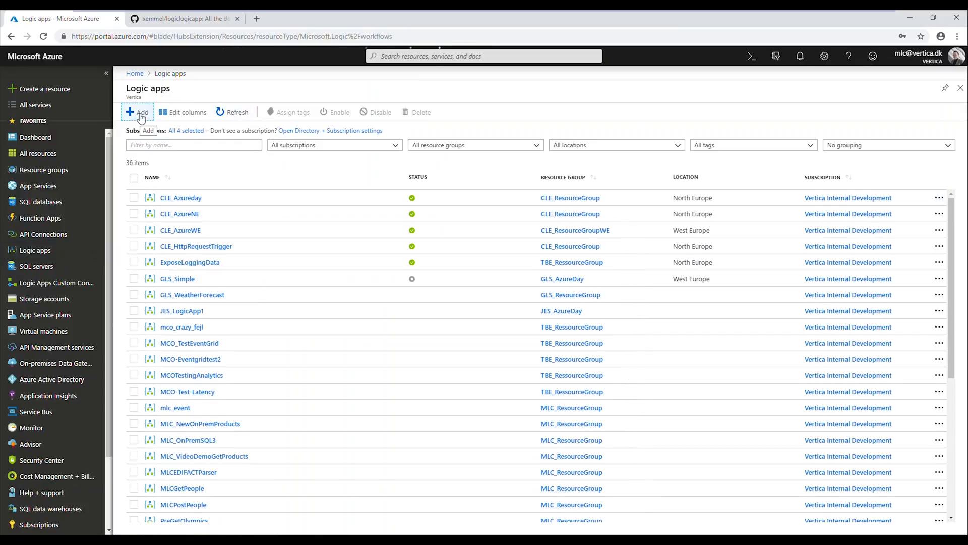
# Create logic app VideoDemo in existing resource group MLC_ResourceGroup, North Europe.
pyautogui.click(138, 112)
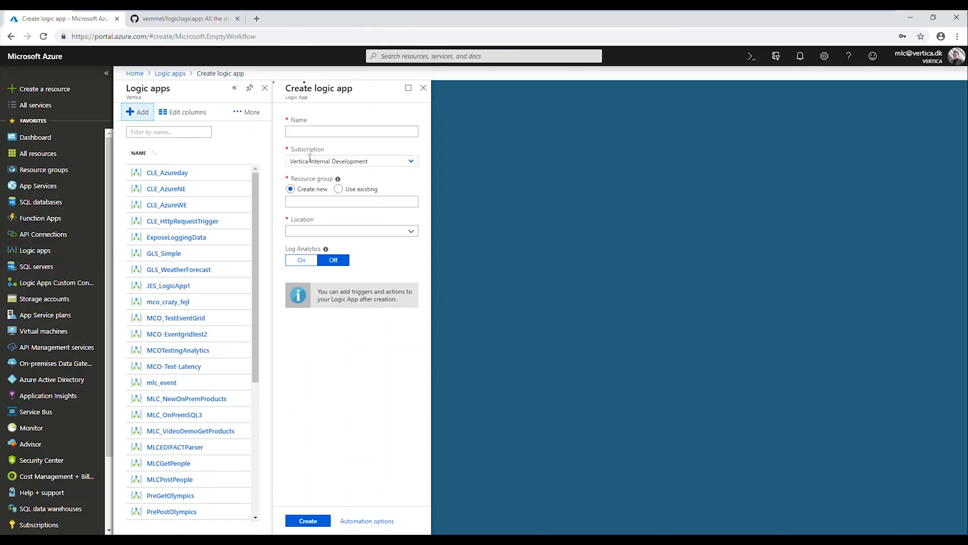
pyautogui.write('VideoDemo')
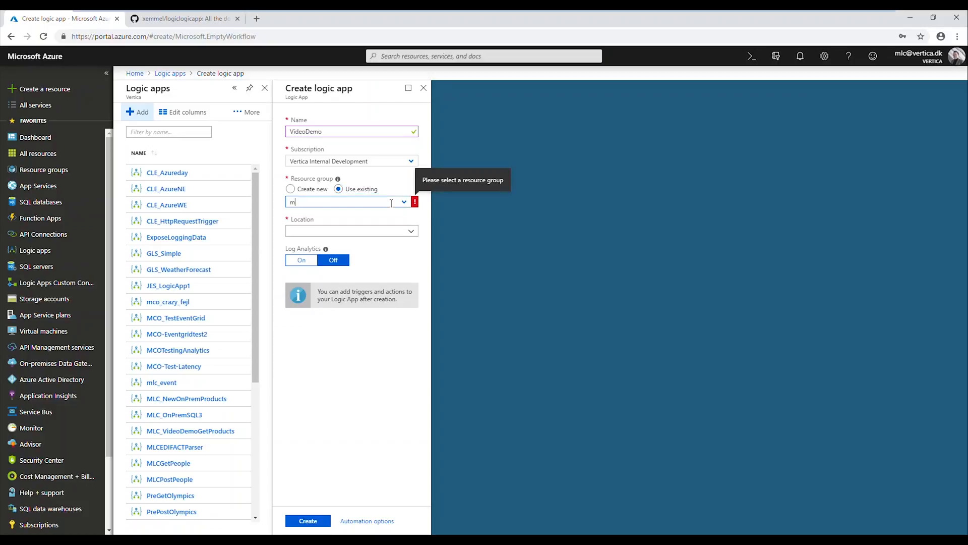
pyautogui.write('lc')
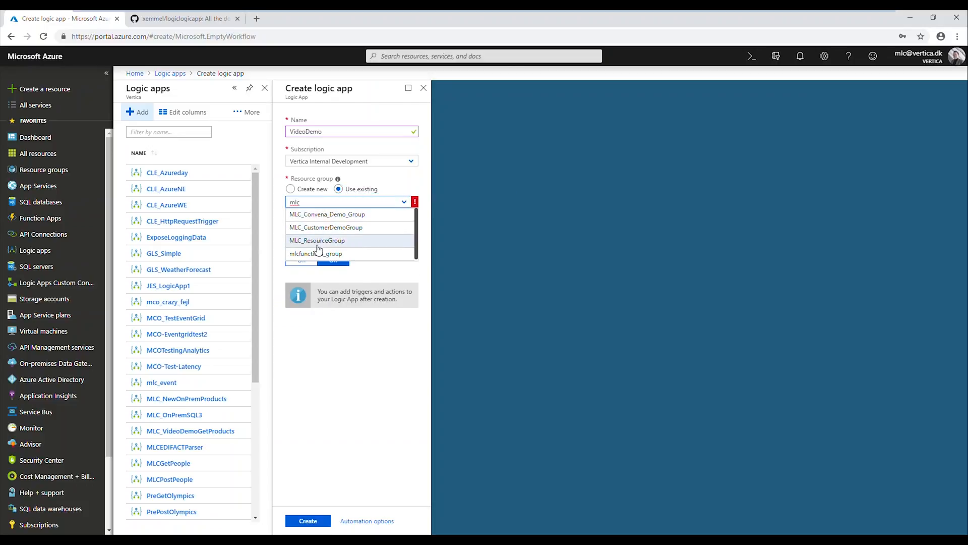
pyautogui.click(317, 240)
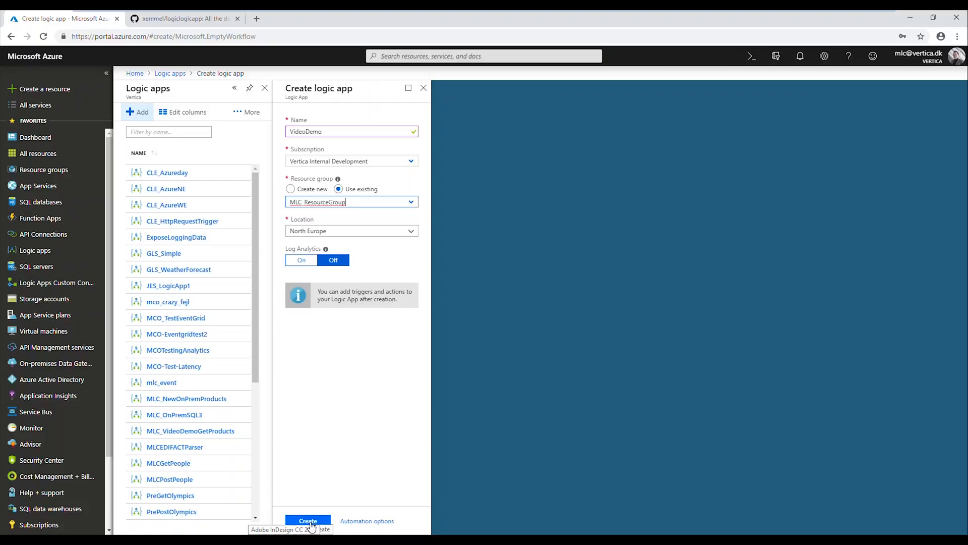
pyautogui.click(308, 520)
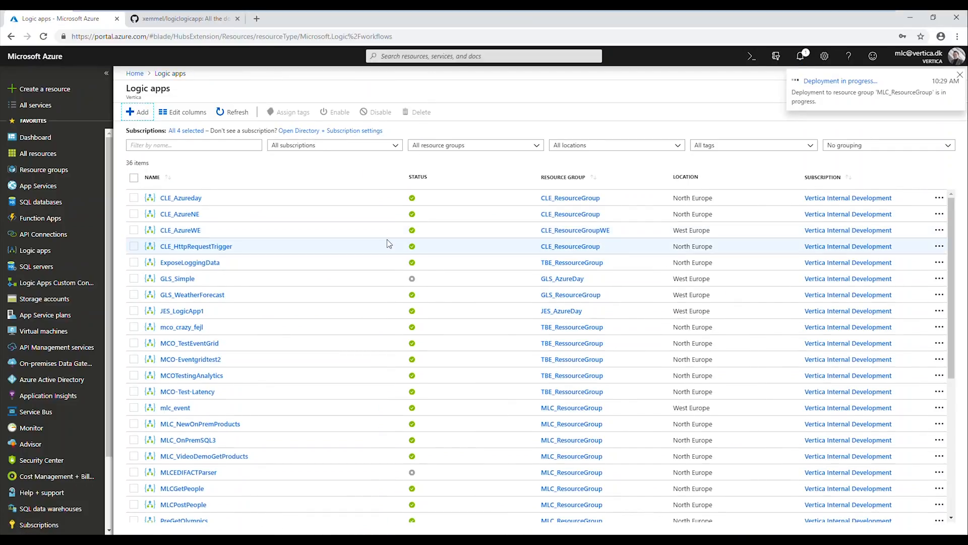
pyautogui.moveTo(367, 230)
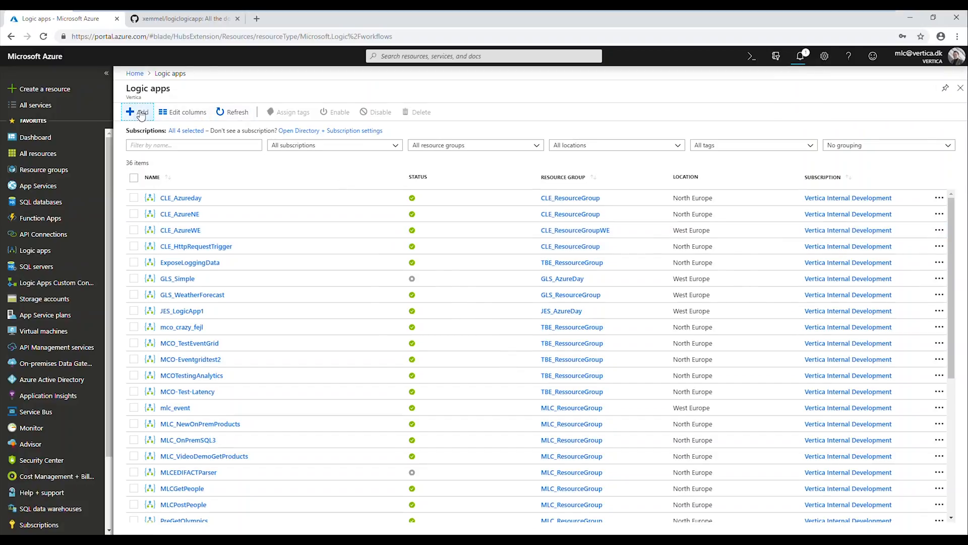
# Filter the Logic apps list by 'video' and open VideoDemo.
pyautogui.click(138, 112)
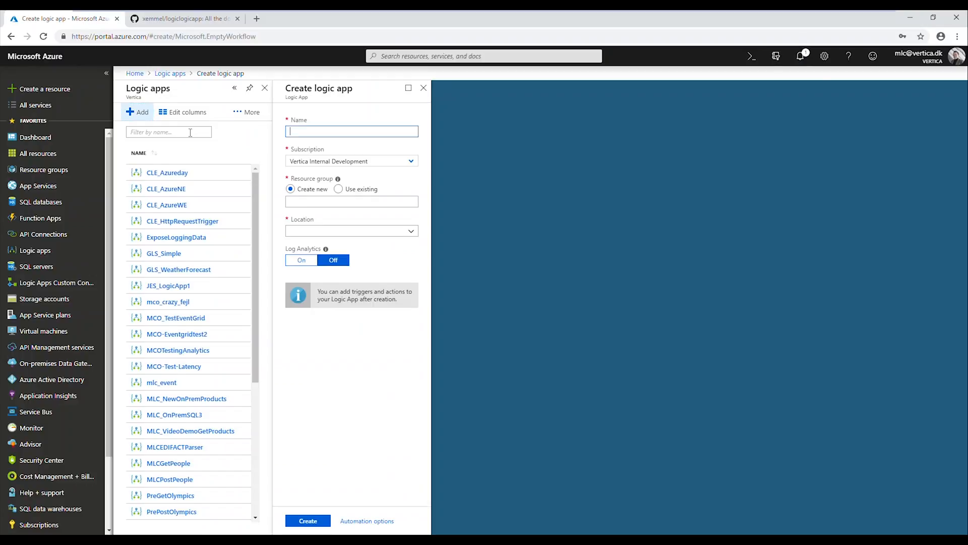
pyautogui.write('v')
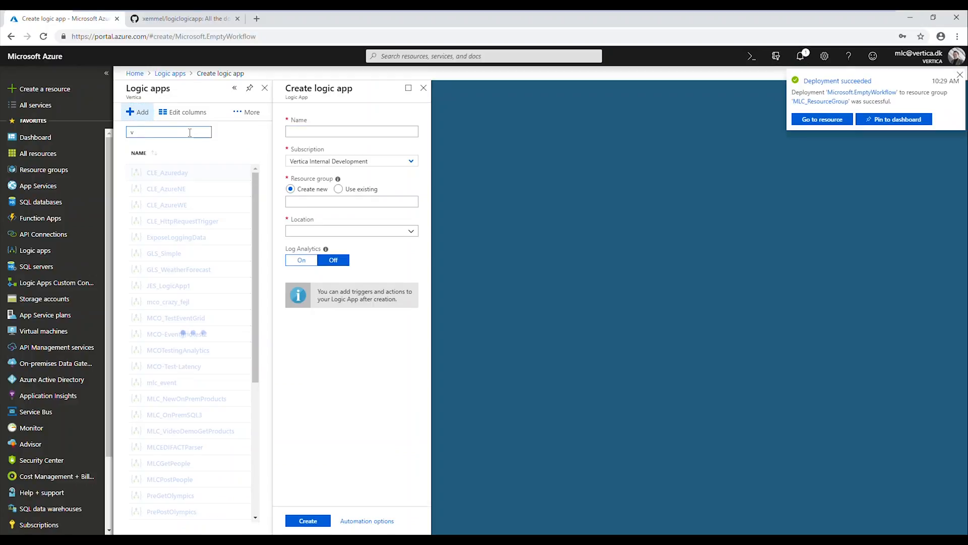
pyautogui.write('ideo')
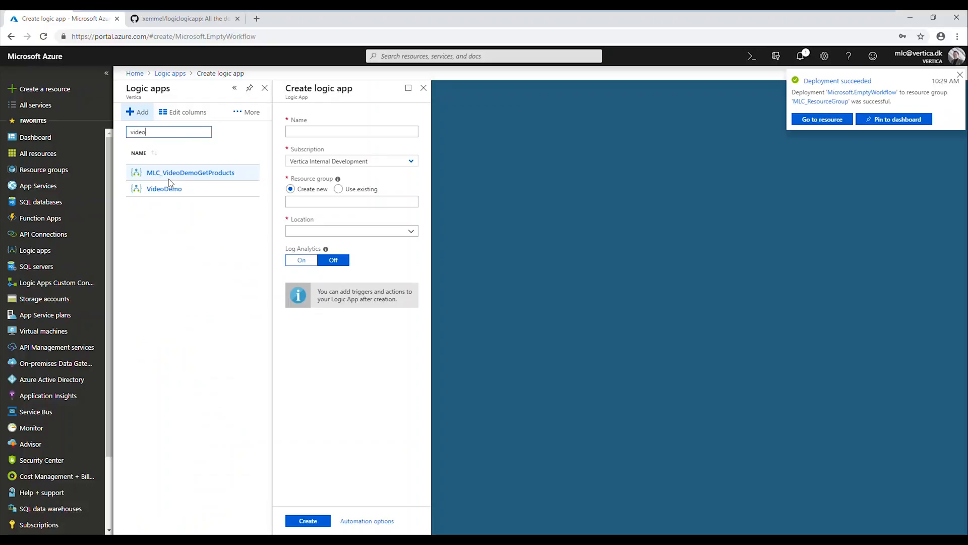
pyautogui.click(164, 189)
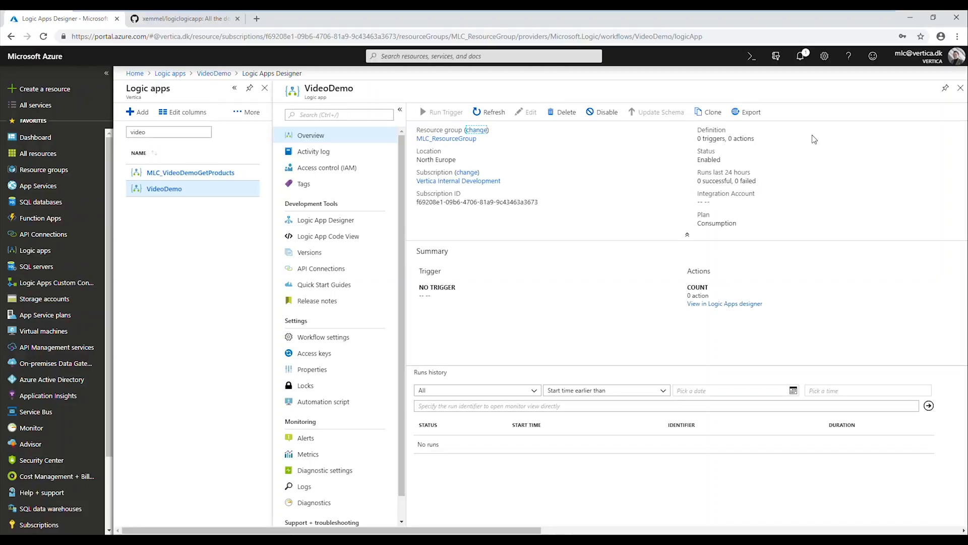
pyautogui.moveTo(160, 165)
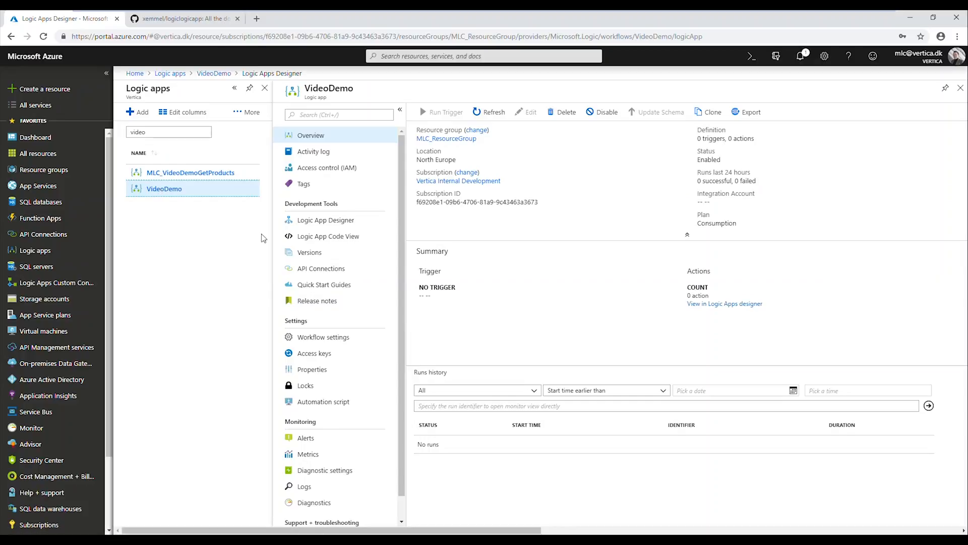
# In Logic App Designer, add a 'When a HTTP request is received' trigger and save.
pyautogui.click(325, 220)
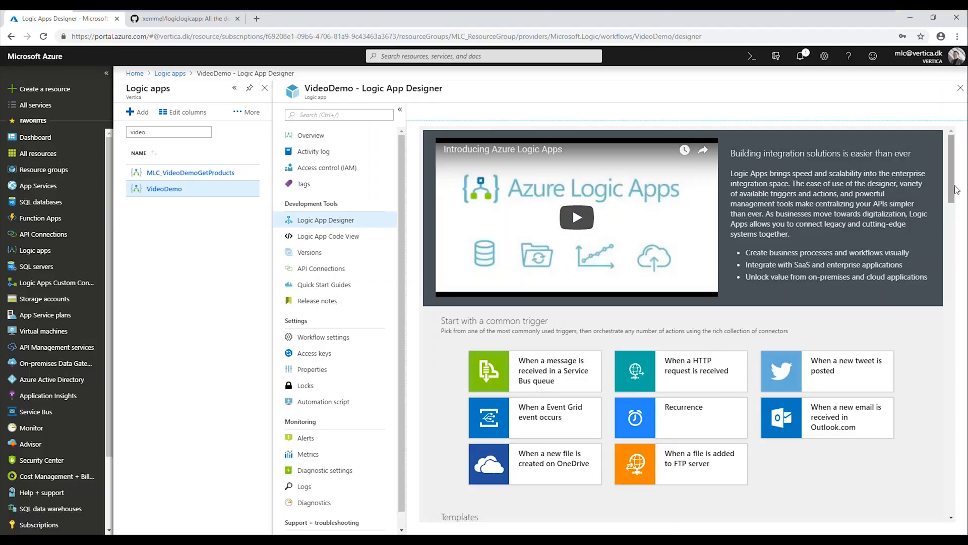
pyautogui.scroll(-3)
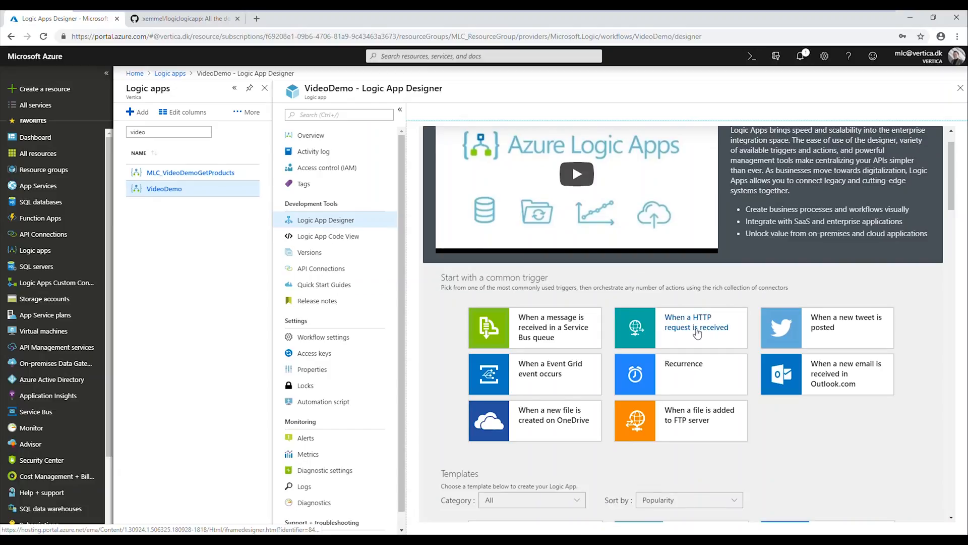
pyautogui.click(697, 327)
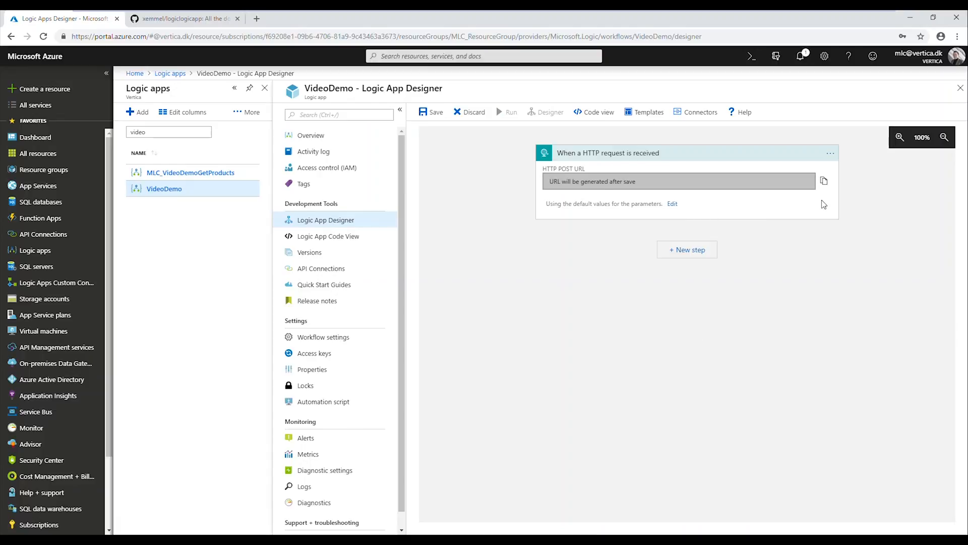
pyautogui.moveTo(824, 201)
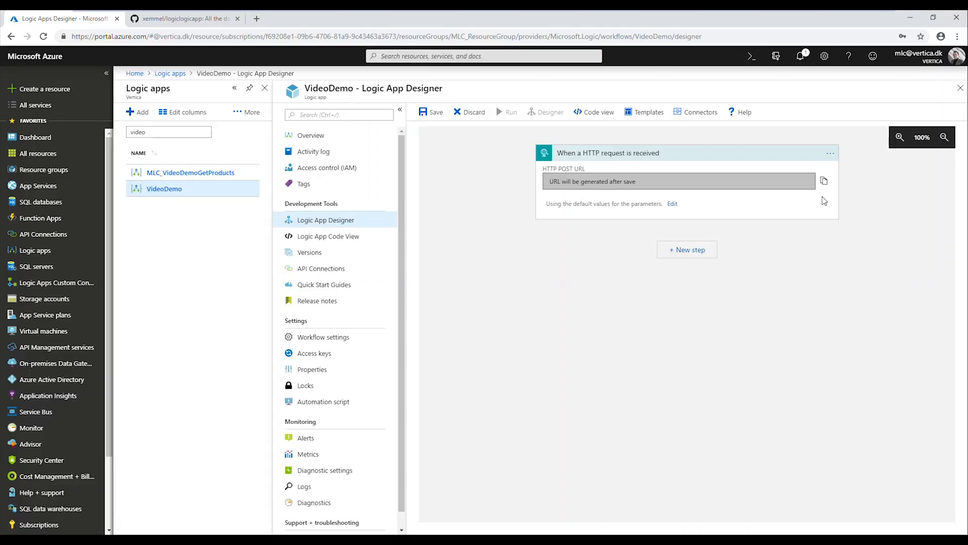
pyautogui.moveTo(796, 205)
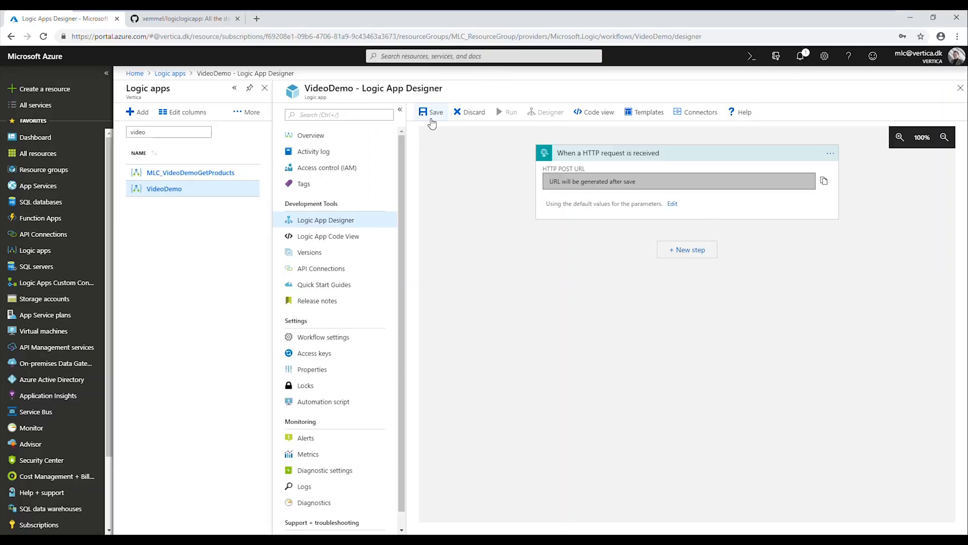
pyautogui.click(430, 111)
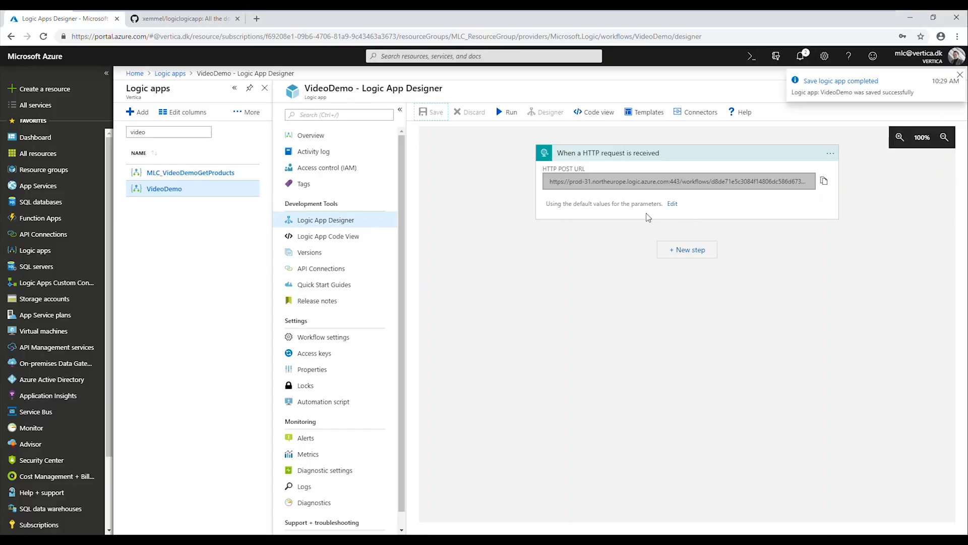
# Set the HTTP request trigger's method to GET and add a new step below it.
pyautogui.click(671, 204)
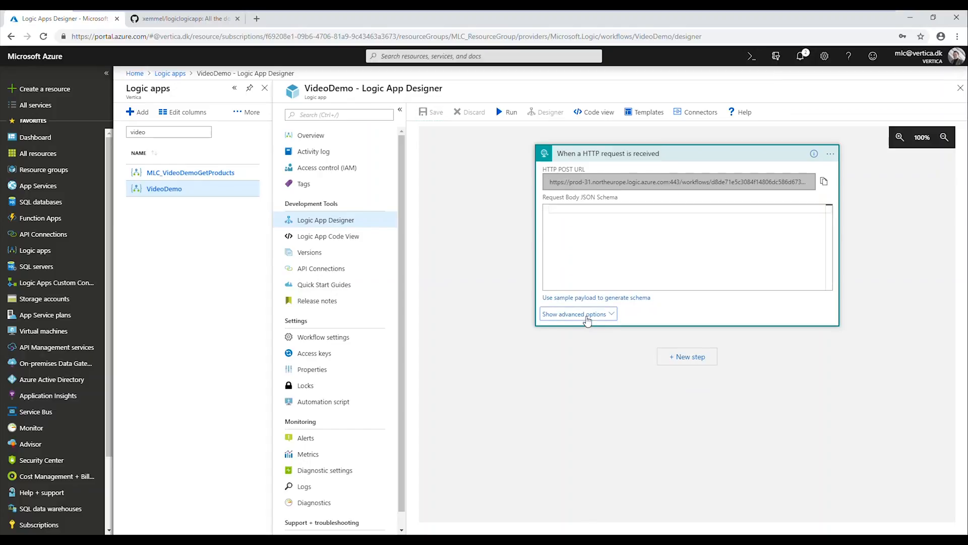
pyautogui.click(578, 313)
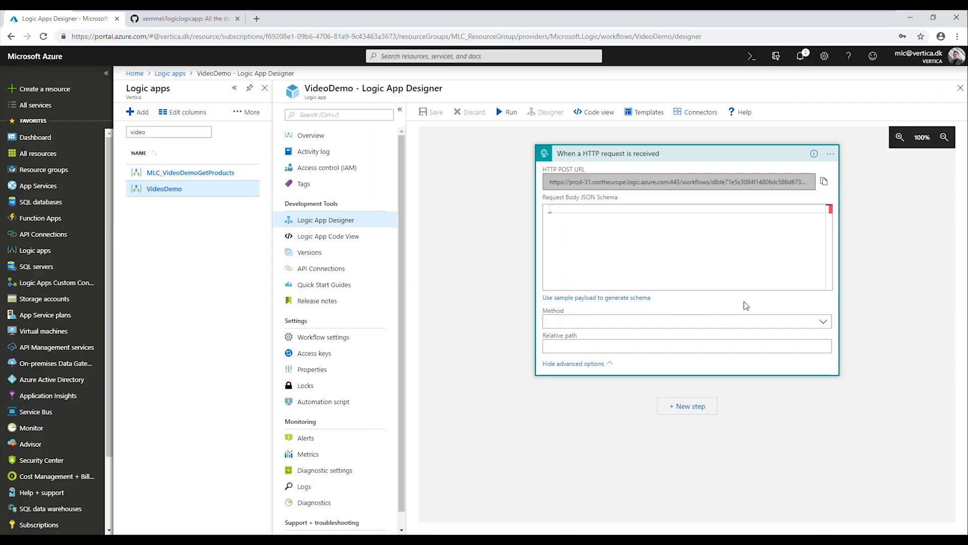
pyautogui.click(686, 321)
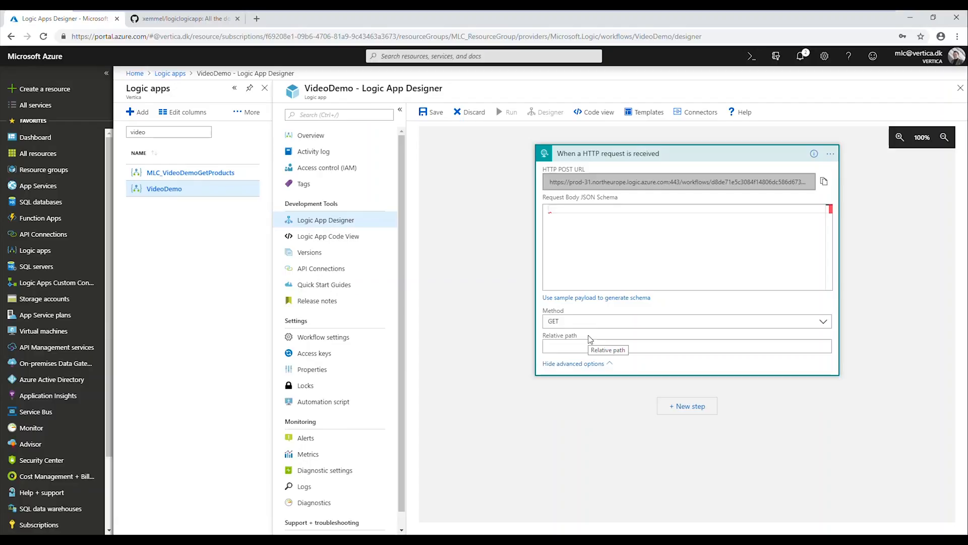
pyautogui.moveTo(520, 214)
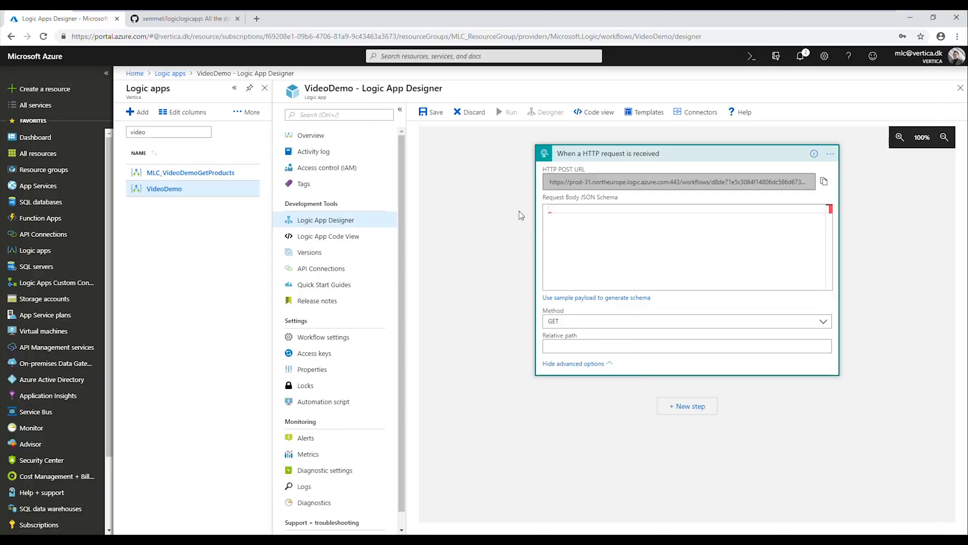
pyautogui.click(687, 405)
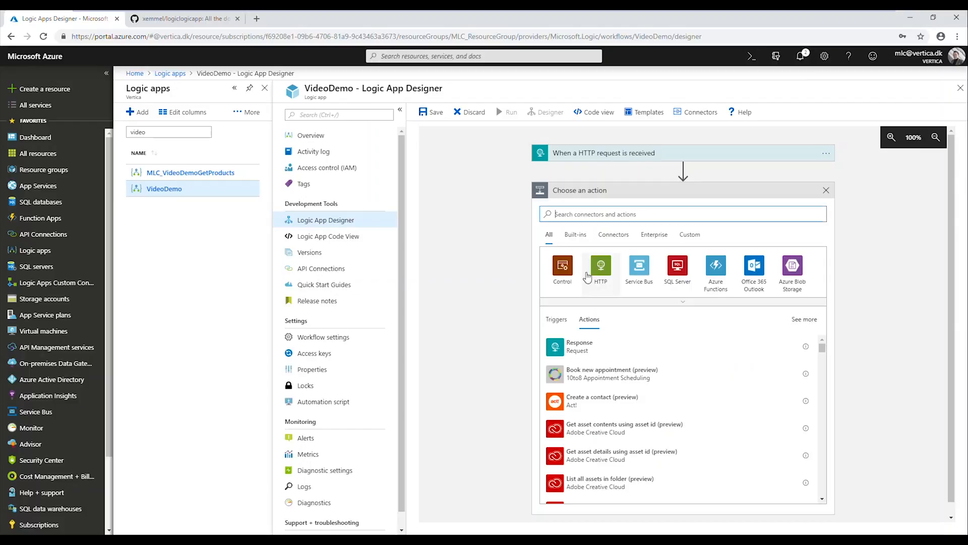
# Add a Response action with body 'Hello World' after the trigger and save VideoDemo.
pyautogui.click(579, 346)
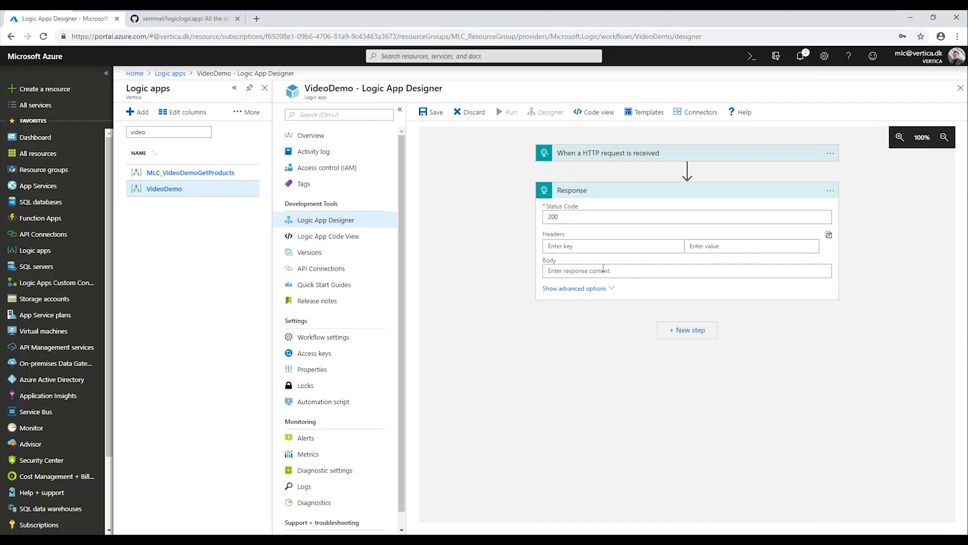
pyautogui.write('Hello World')
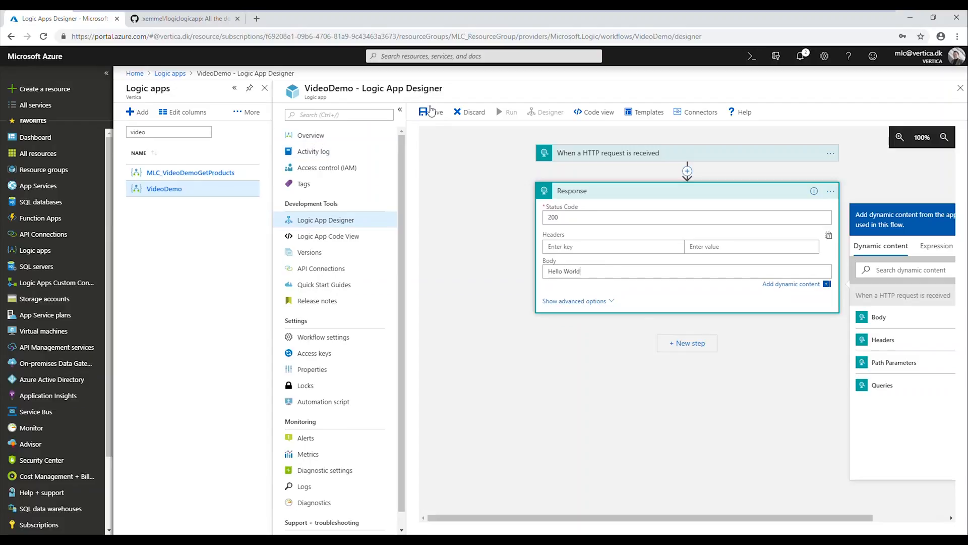
pyautogui.click(430, 112)
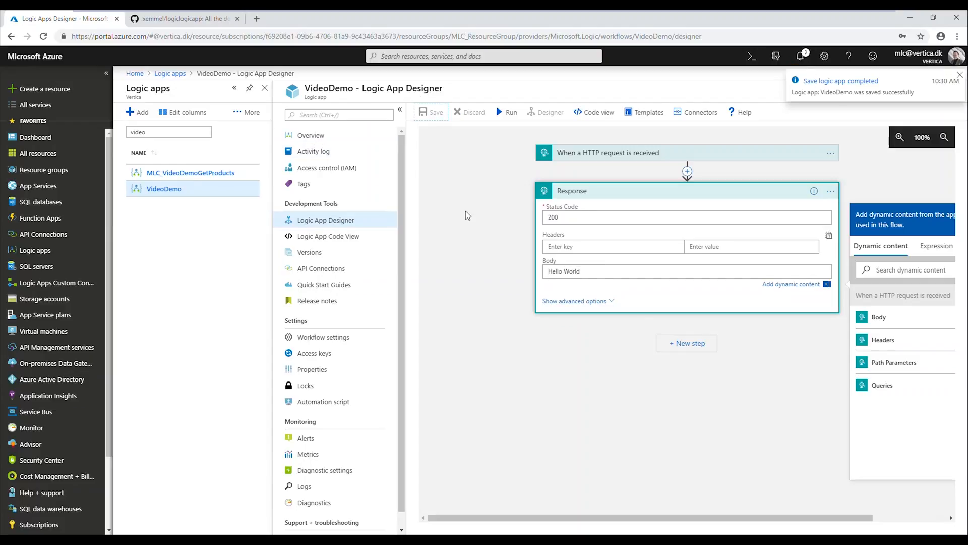
pyautogui.moveTo(811, 136)
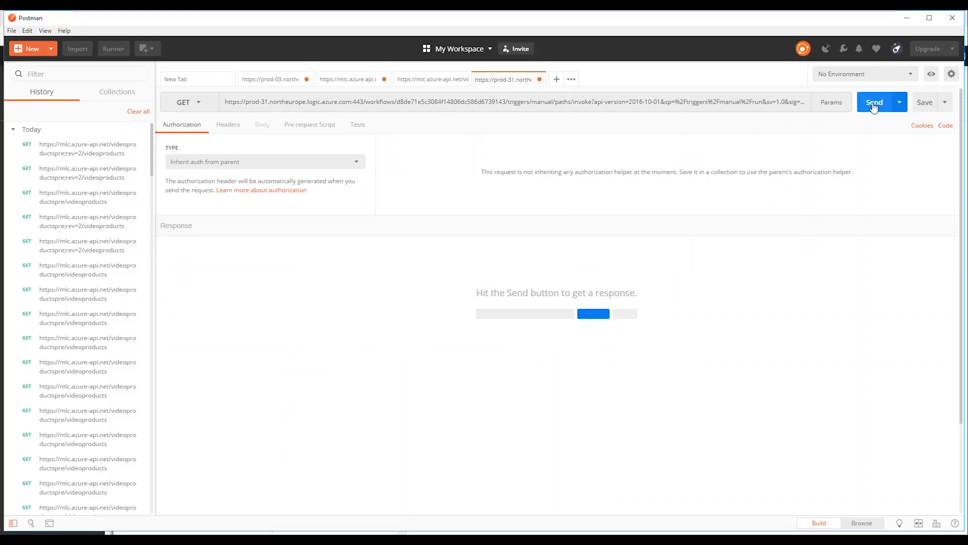
# Send the GET request to the VideoDemo trigger URL from Postman.
pyautogui.click(873, 102)
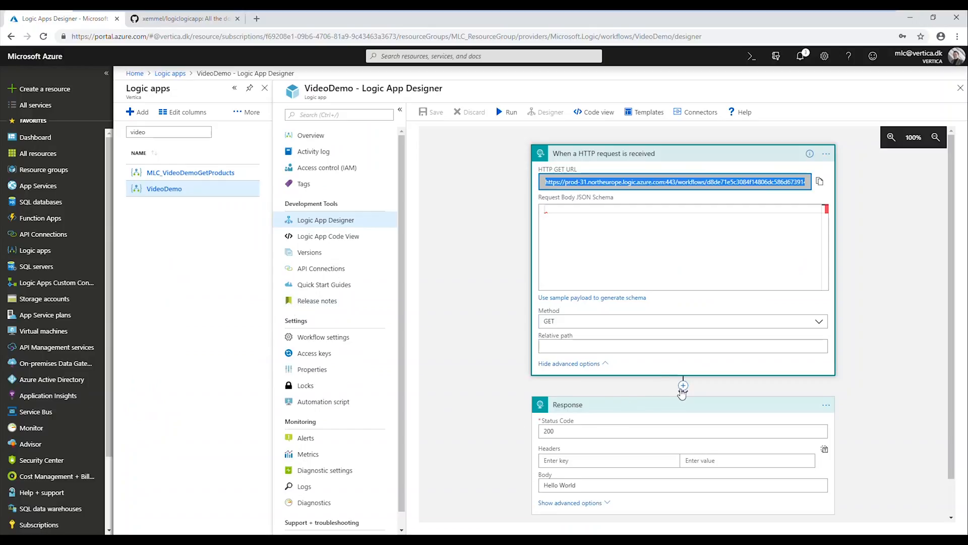
pyautogui.moveTo(682, 387)
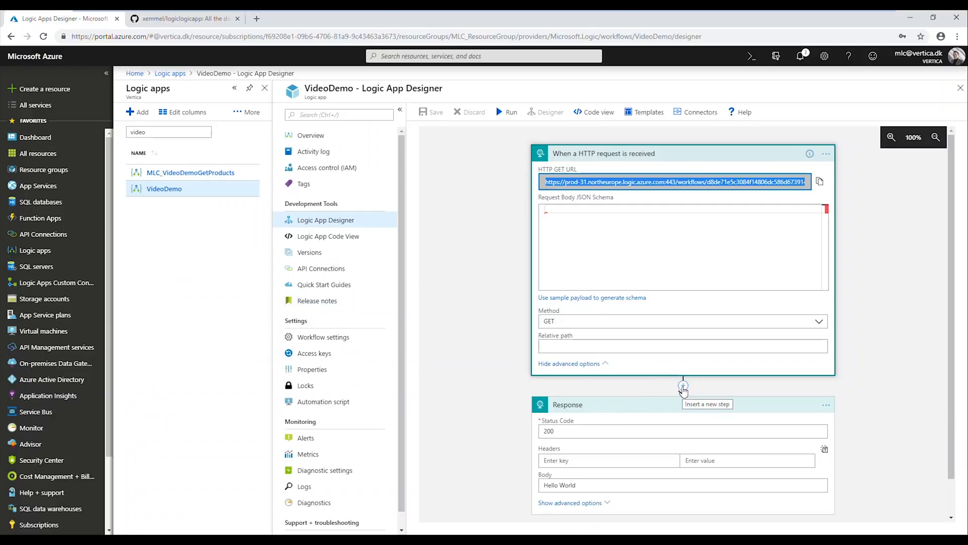
pyautogui.moveTo(611, 159)
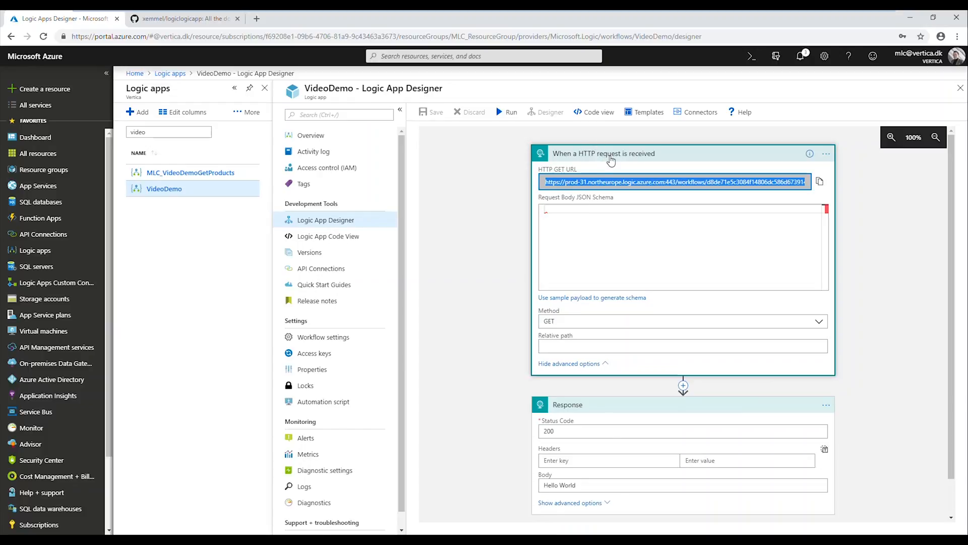
# Insert a SQL Server Get rows action on mlcSQLServer2017 between the HTTP trigger and Response.
pyautogui.click(682, 385)
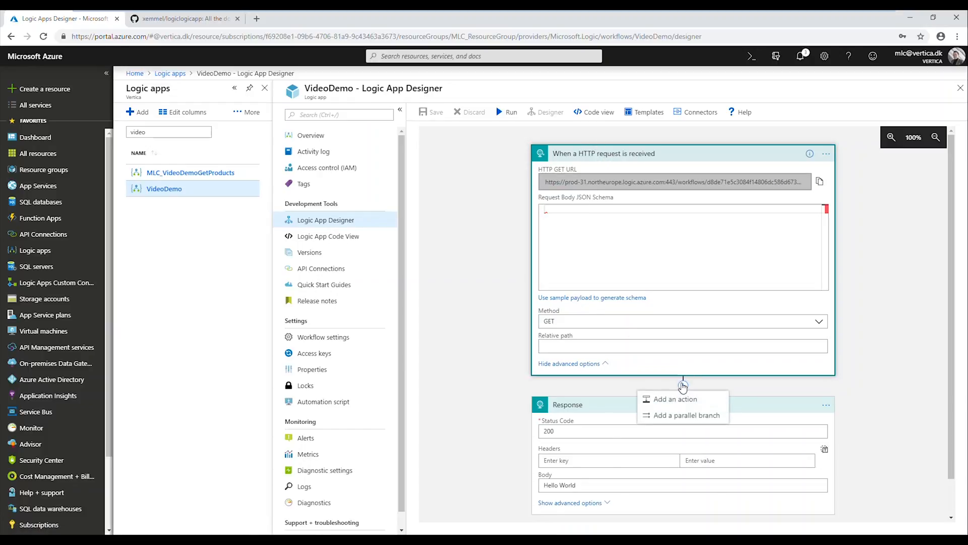
pyautogui.click(675, 399)
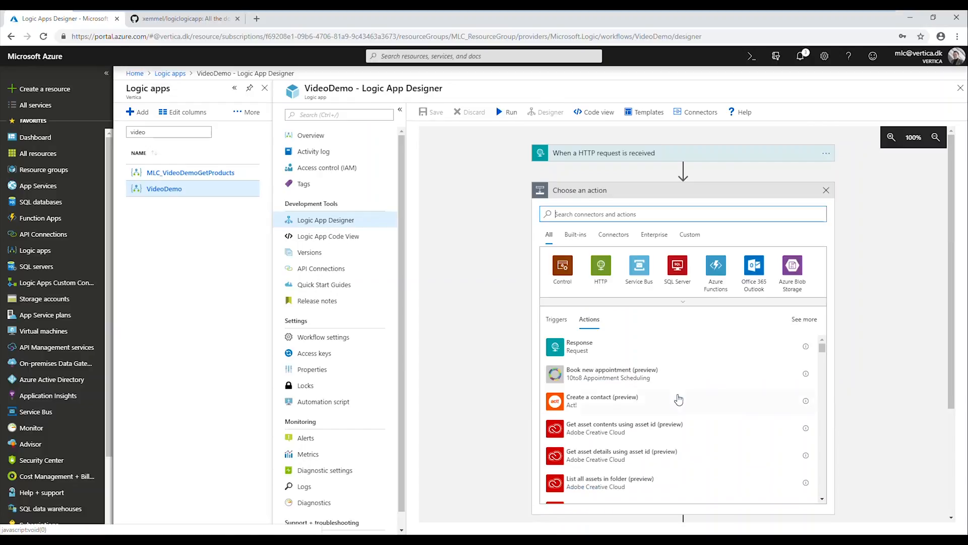
pyautogui.click(676, 268)
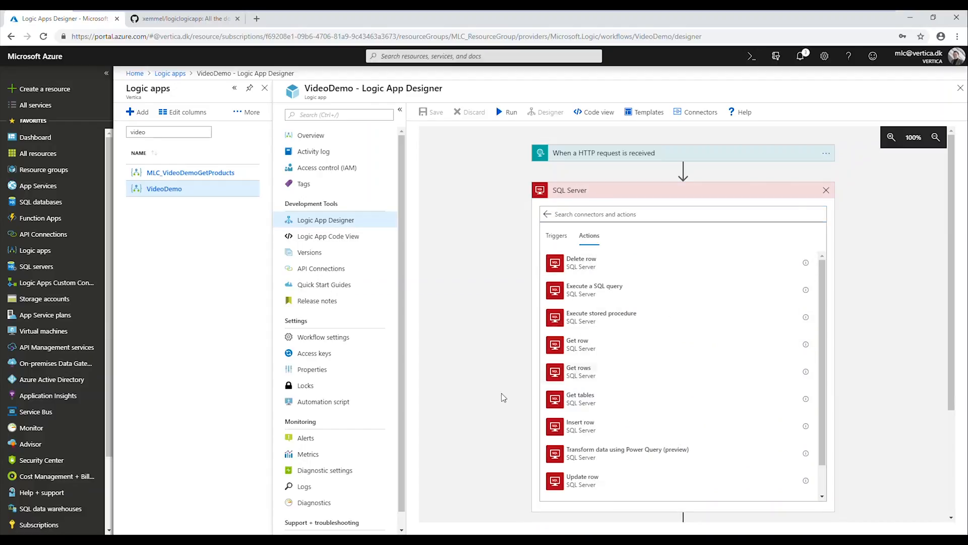
pyautogui.moveTo(602, 375)
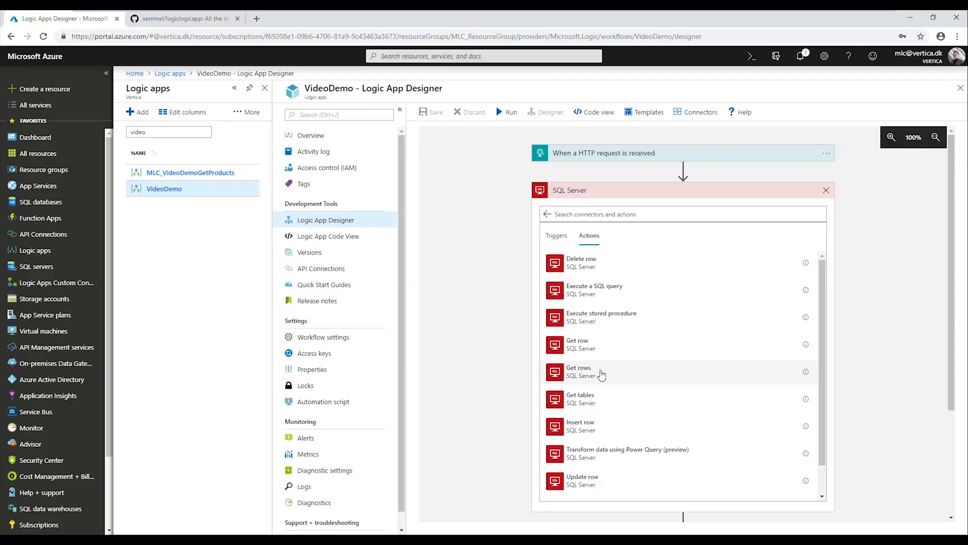
pyautogui.moveTo(581, 344)
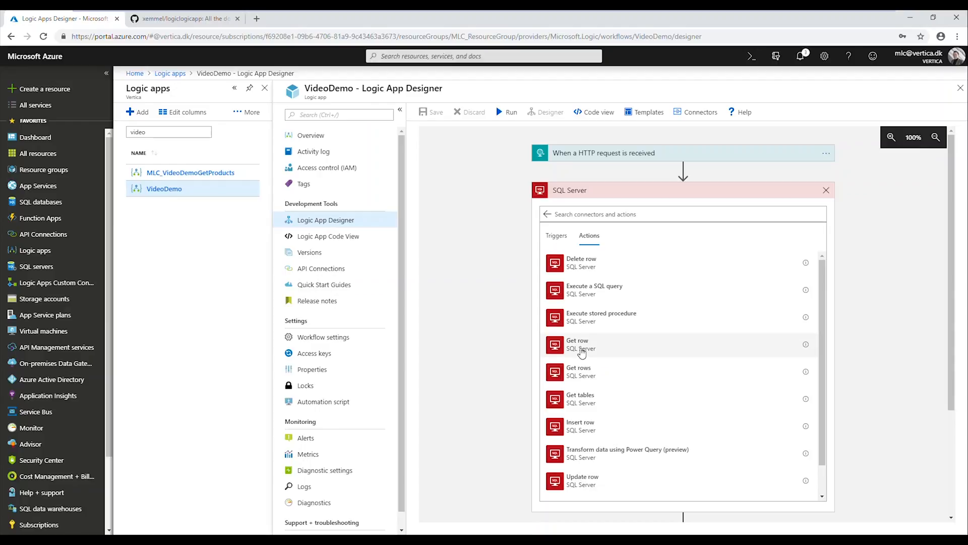
pyautogui.moveTo(581, 352)
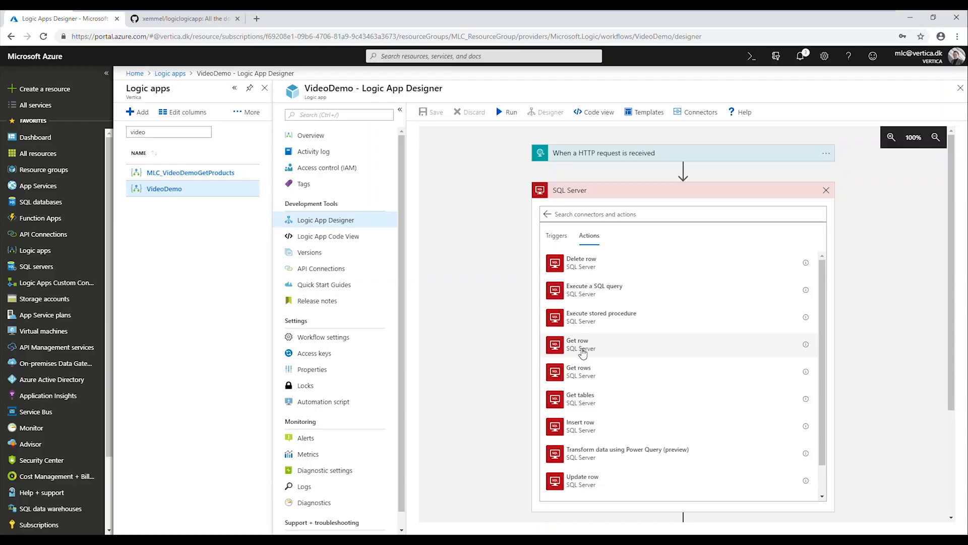
pyautogui.moveTo(590, 372)
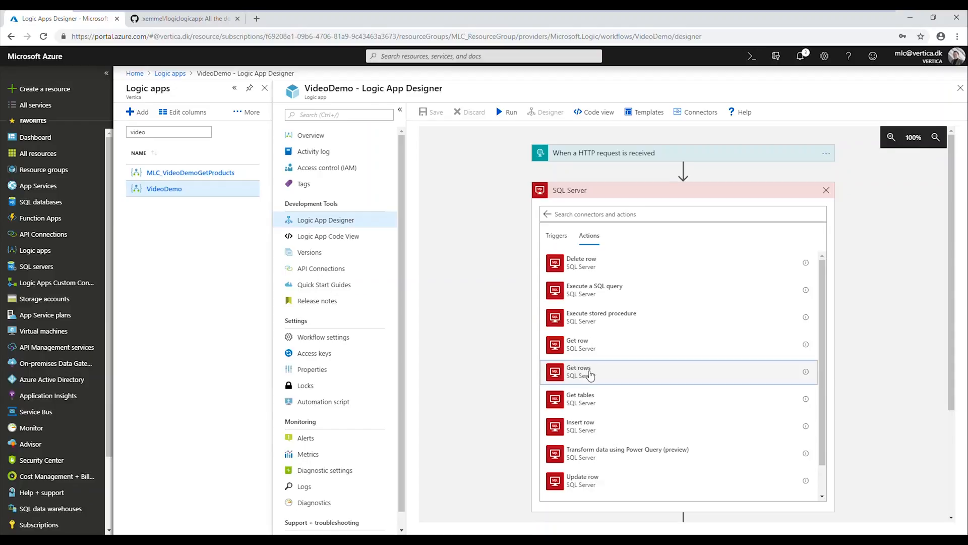
pyautogui.click(578, 371)
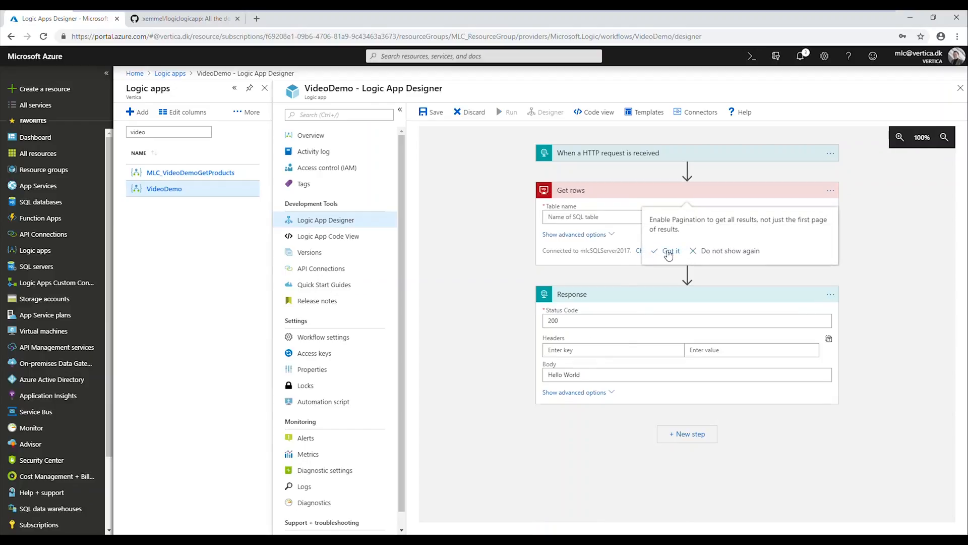
# Dismiss the pagination tip and set Get rows to read the MyDemoItems table.
pyautogui.click(670, 253)
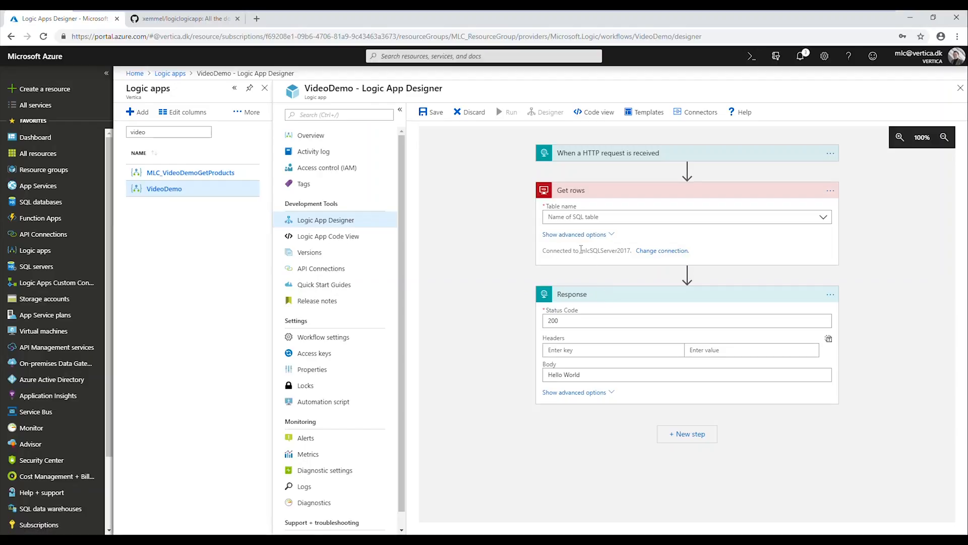
pyautogui.doubleClick(605, 250)
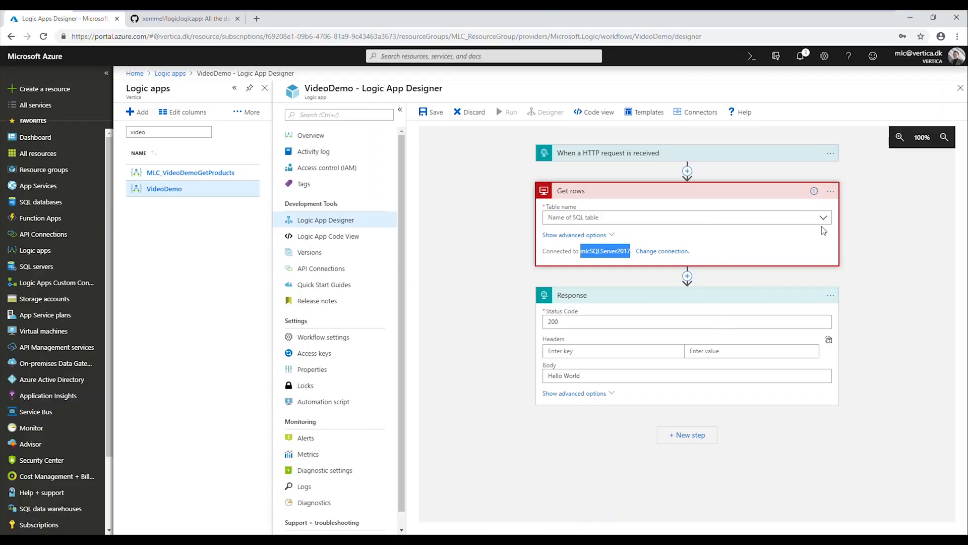
pyautogui.click(823, 216)
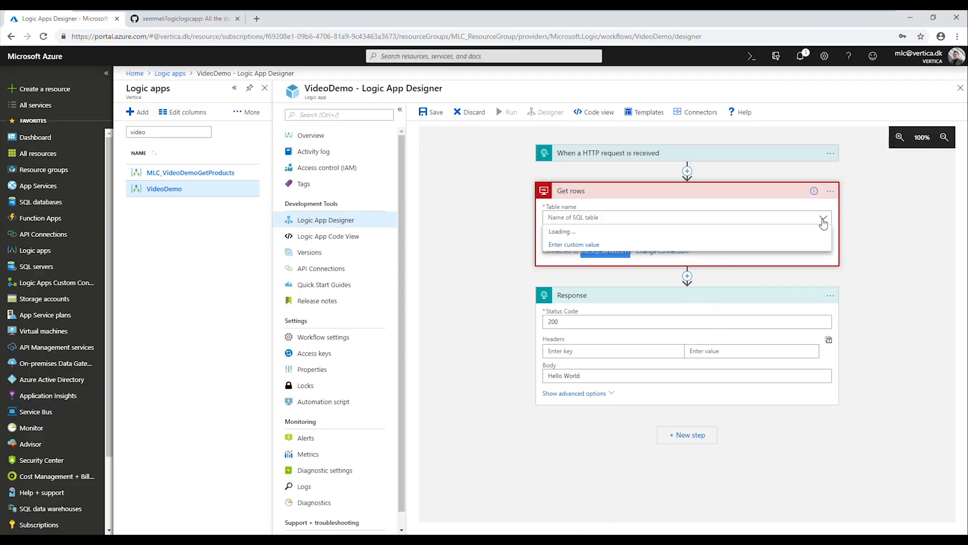
pyautogui.click(822, 217)
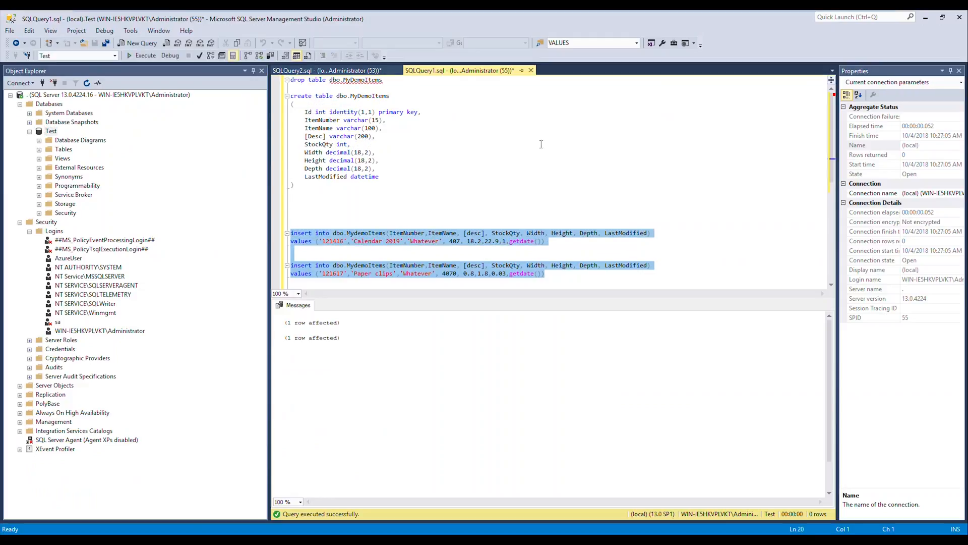
pyautogui.press('alt+tab')
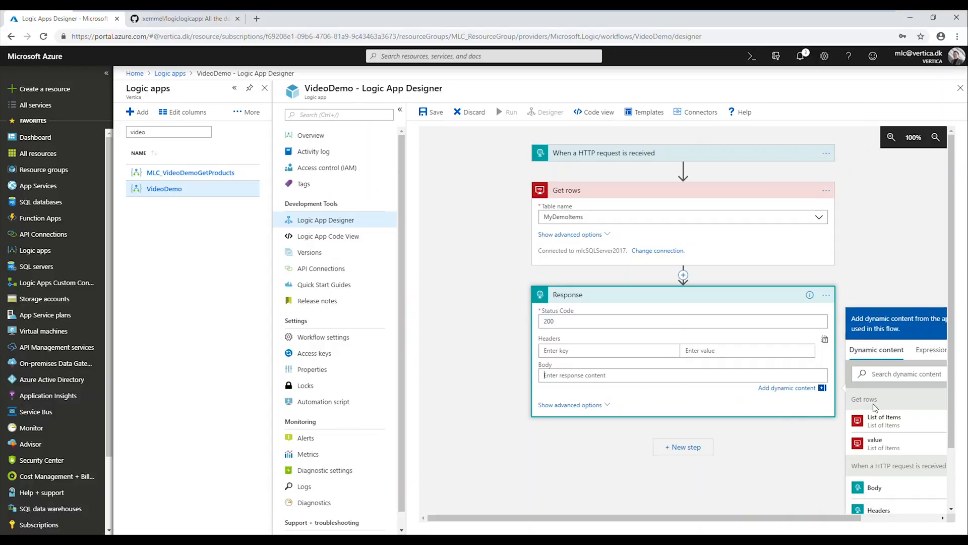
# Set the Response body to Get rows' List of Items and save the logic app.
pyautogui.click(883, 420)
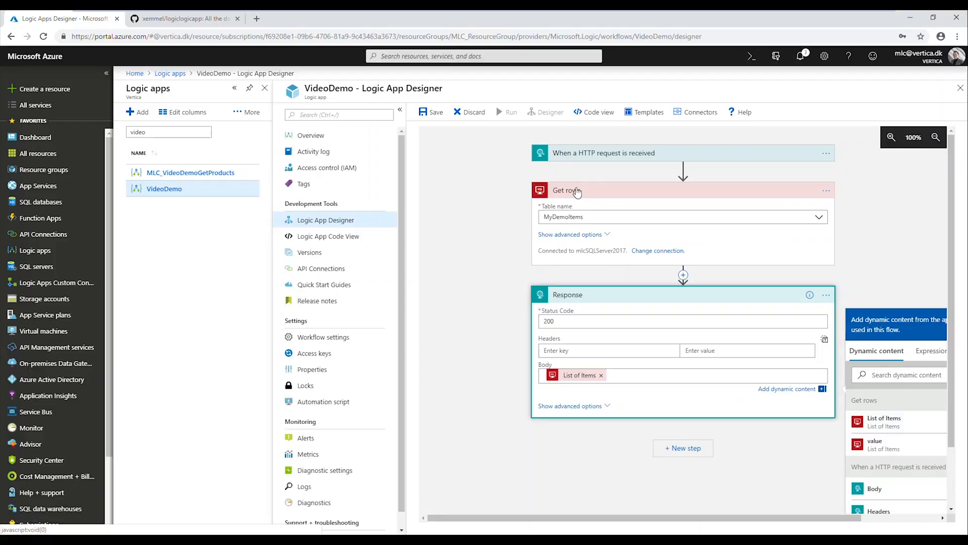
pyautogui.click(430, 112)
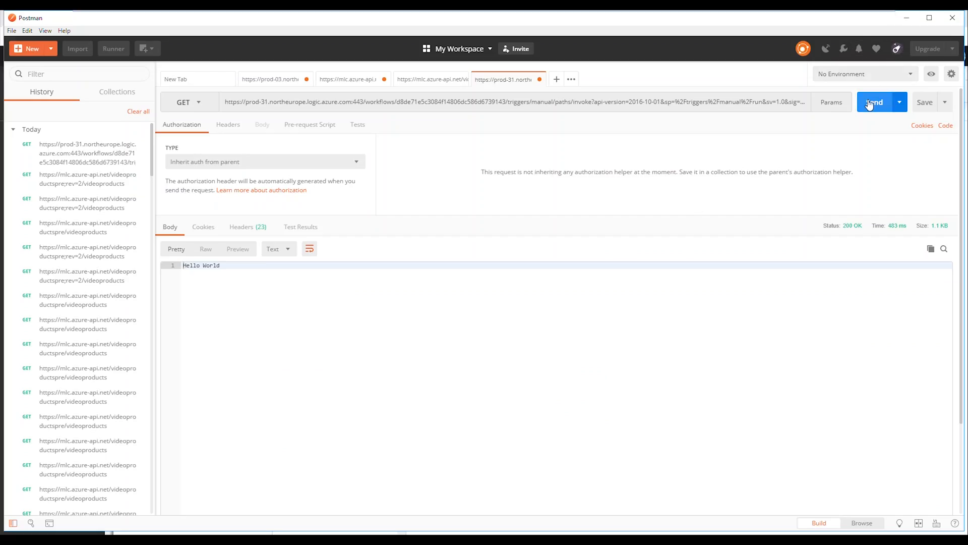
# Send the request, check both returned rows show Desc 'Whatever', and send again.
pyautogui.click(875, 102)
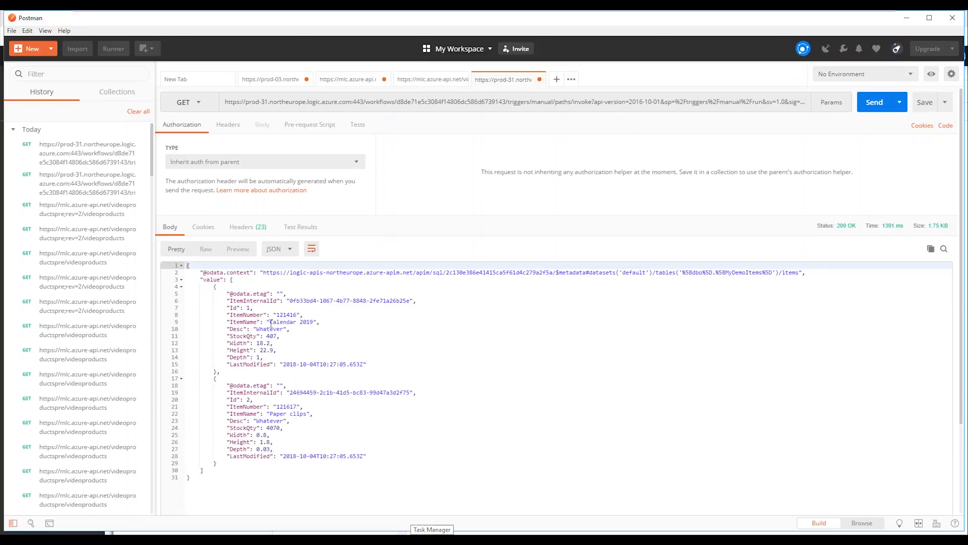
pyautogui.doubleClick(271, 329)
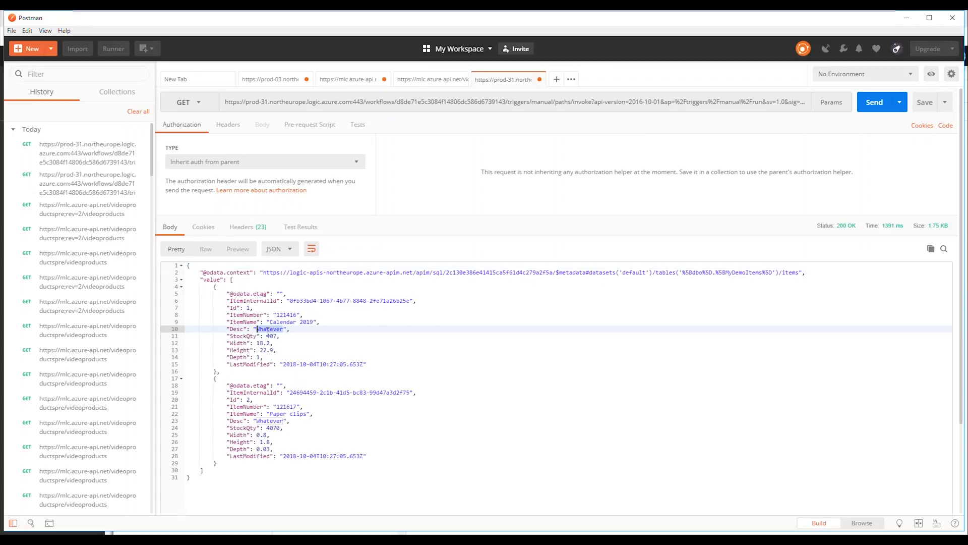
pyautogui.doubleClick(270, 420)
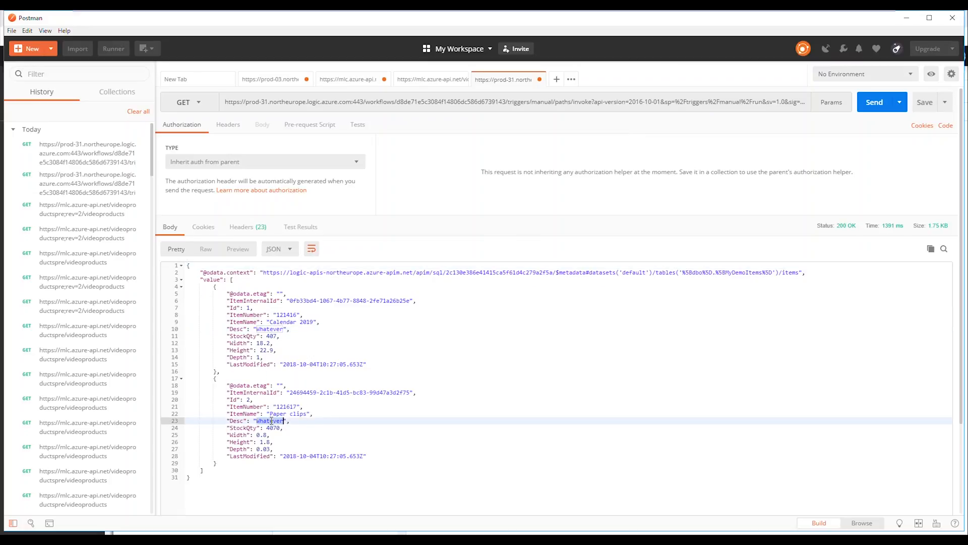
pyautogui.moveTo(188, 327)
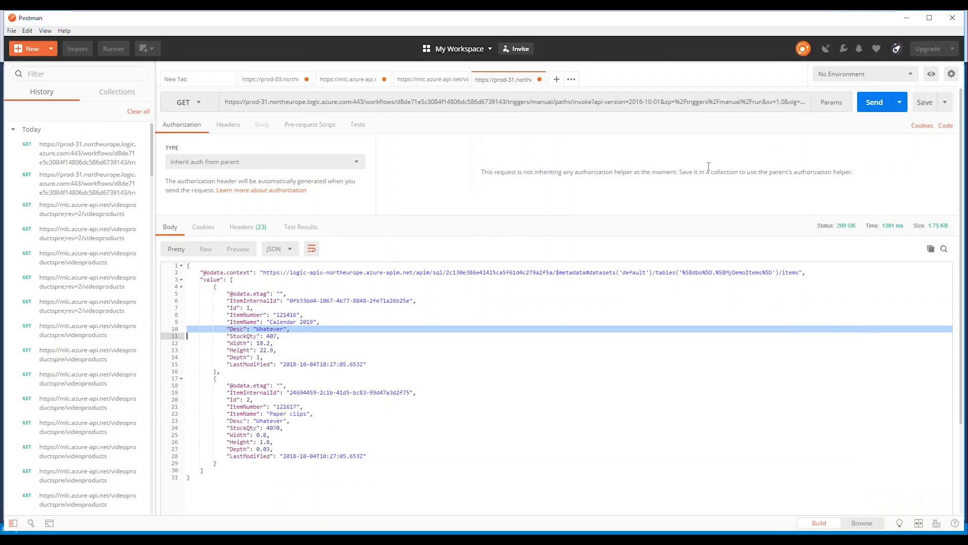
pyautogui.click(875, 102)
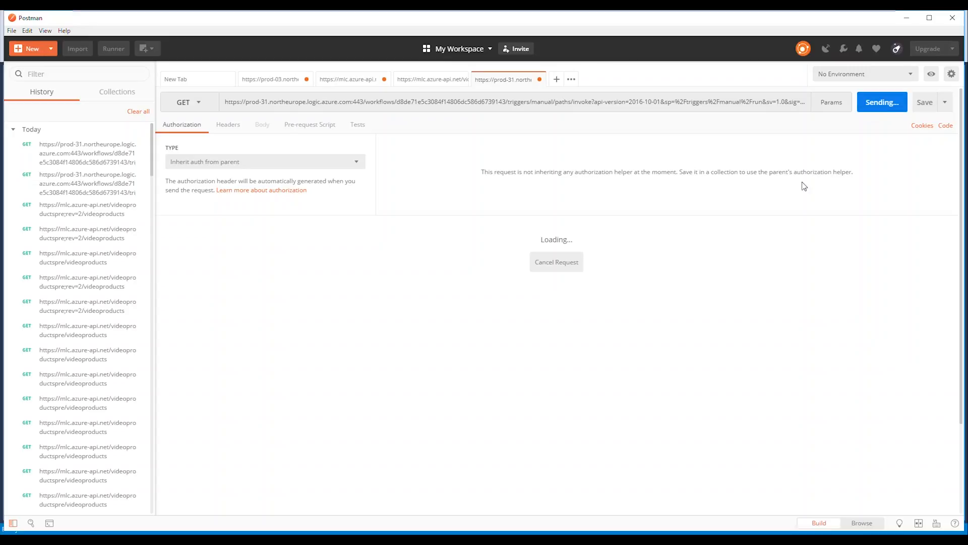